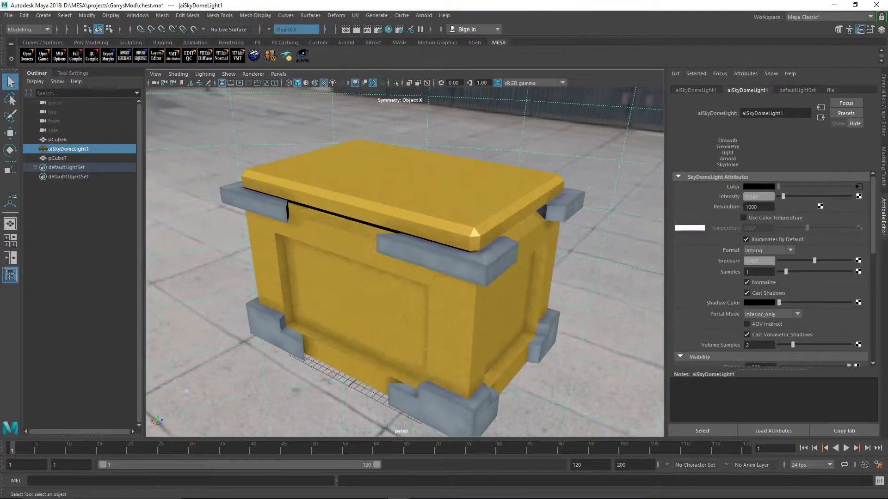
Select the chest lid pCube7 and show its file2 texture node using the lidbase image.
left_click(60, 158)
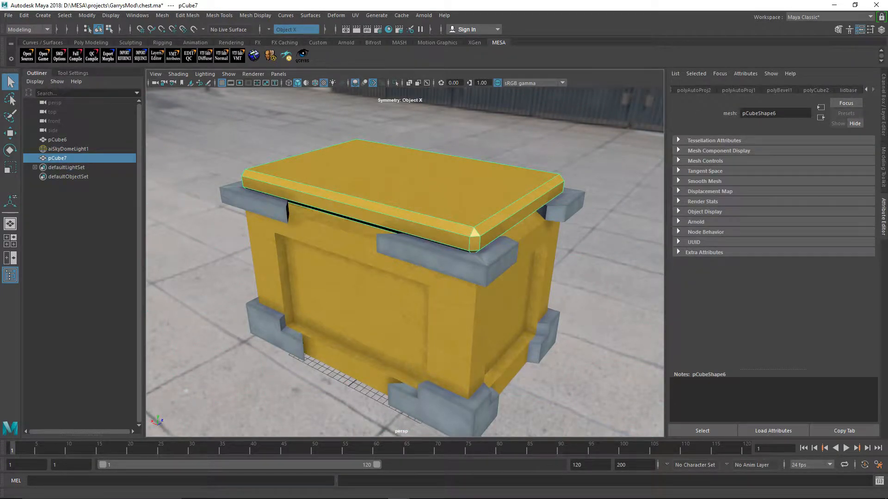
left_click(848, 91)
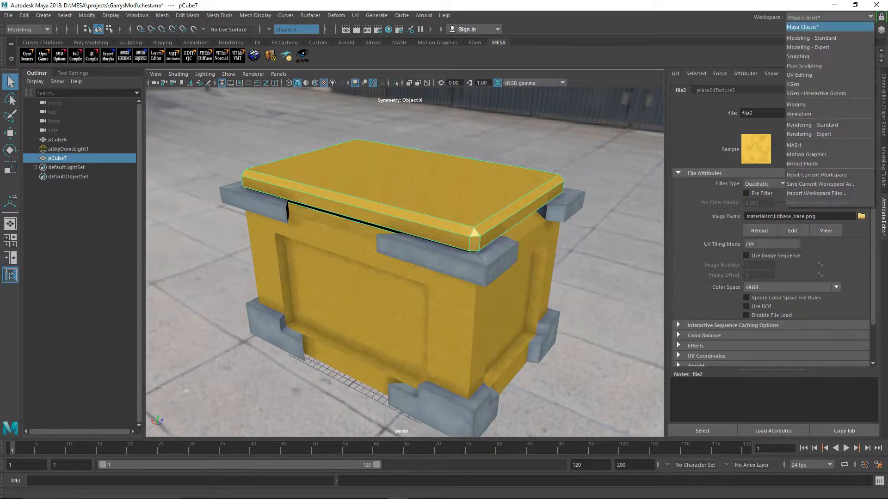
Run an Arnold test render of the chest from the UV Editing workspace, then close the preview.
left_click(798, 75)
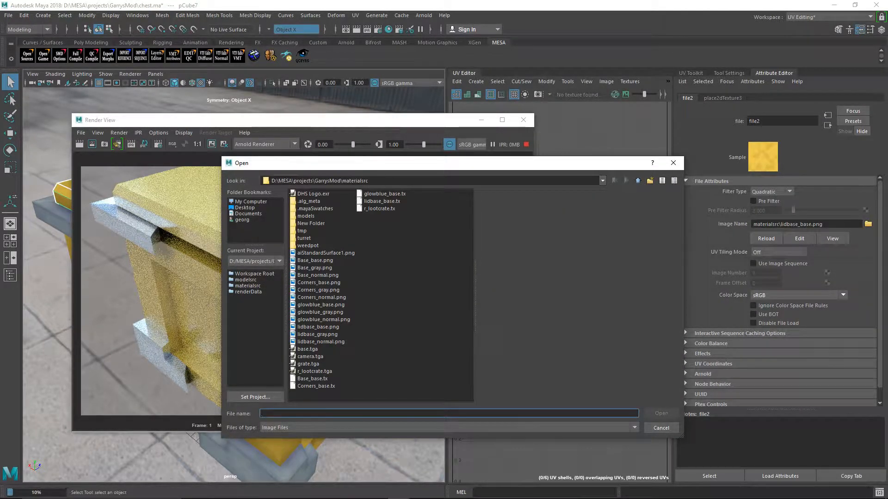
left_click(318, 275)
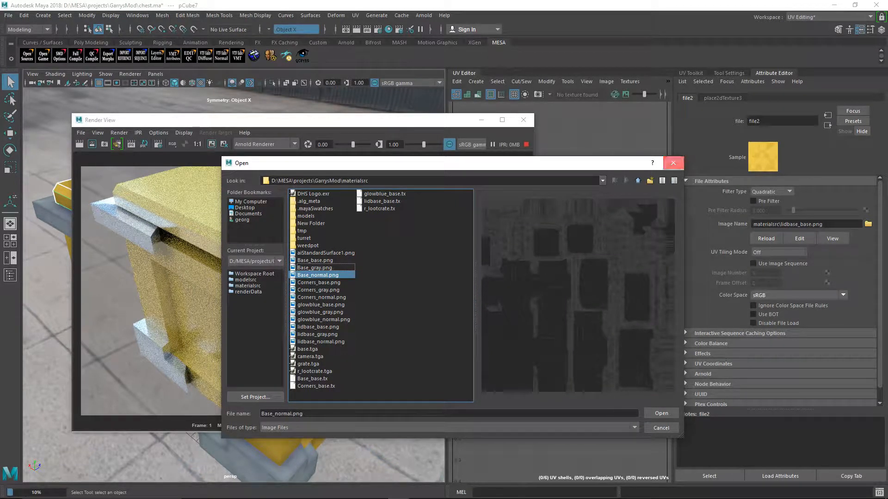
left_click(661, 413)
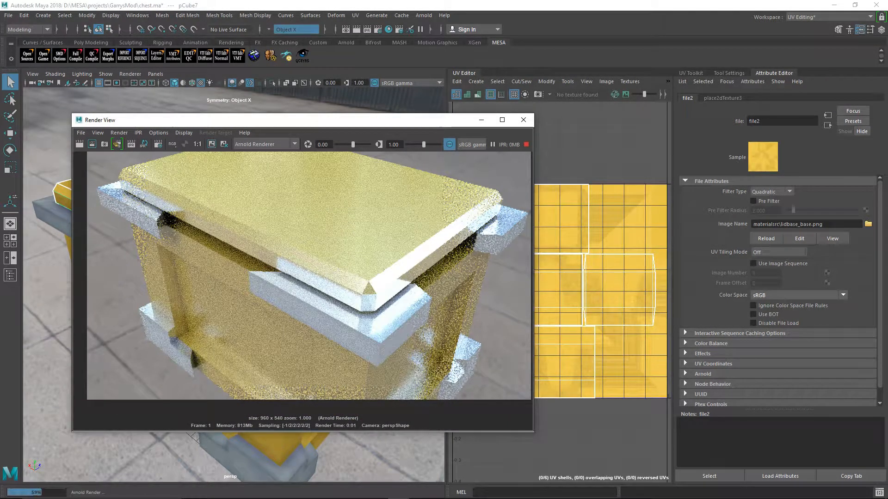
left_click(522, 119)
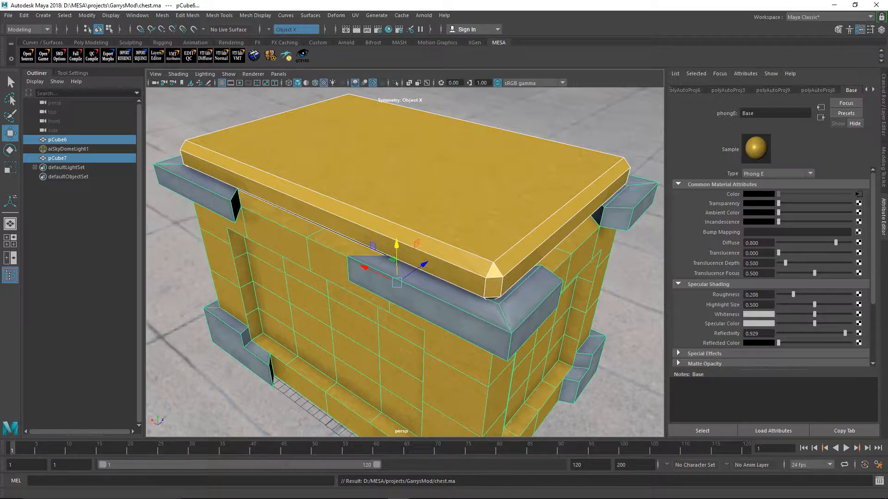
Delete construction history on both chest meshes via Edit > Delete by Type.
left_click(24, 15)
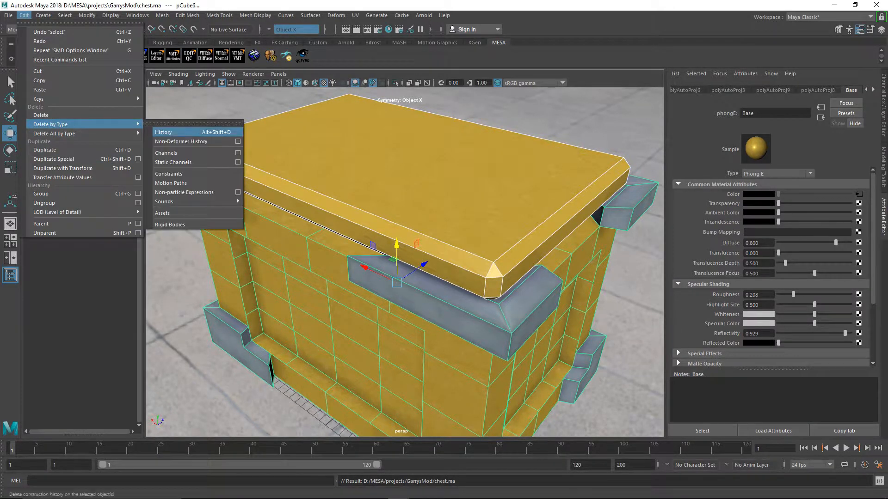
left_click(163, 132)
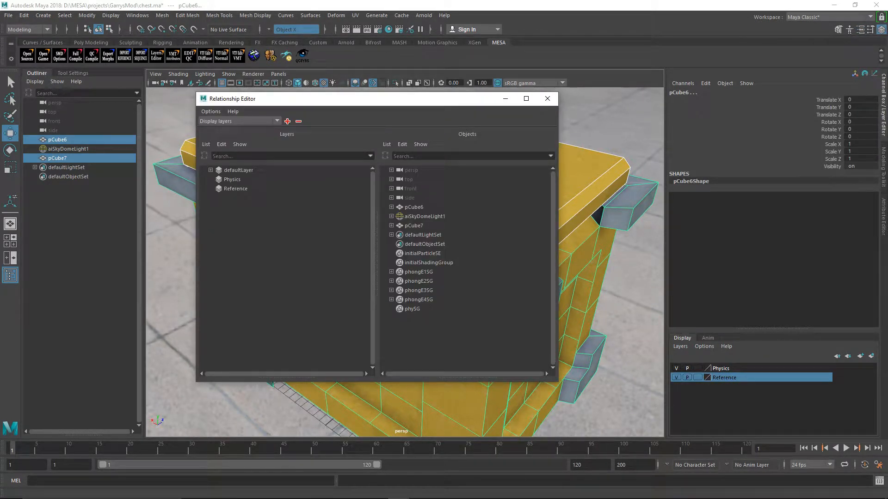
Add pCube6, pCube7 and their shape nodes to the Reference layer and save the scene.
left_click(235, 188)
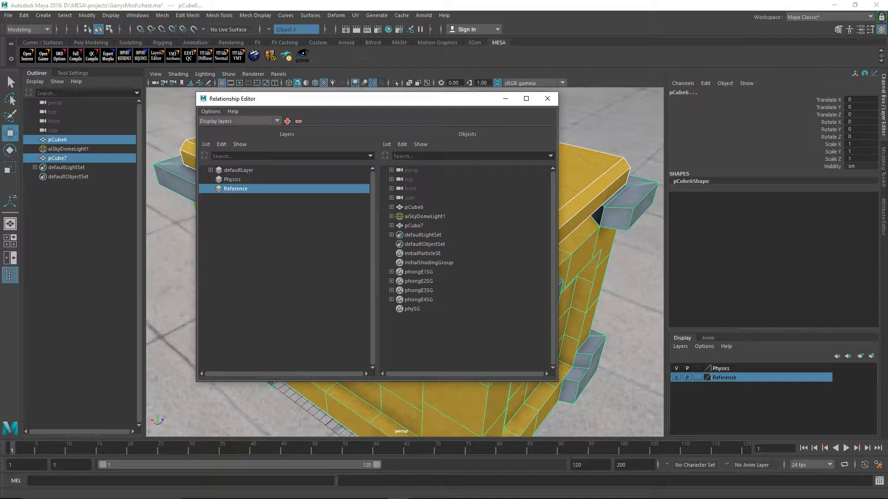
left_click(413, 207)
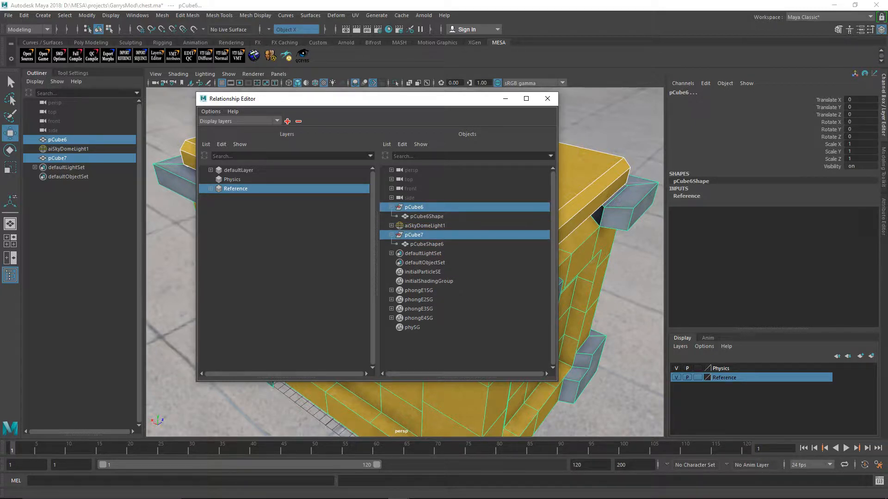
left_click(426, 216)
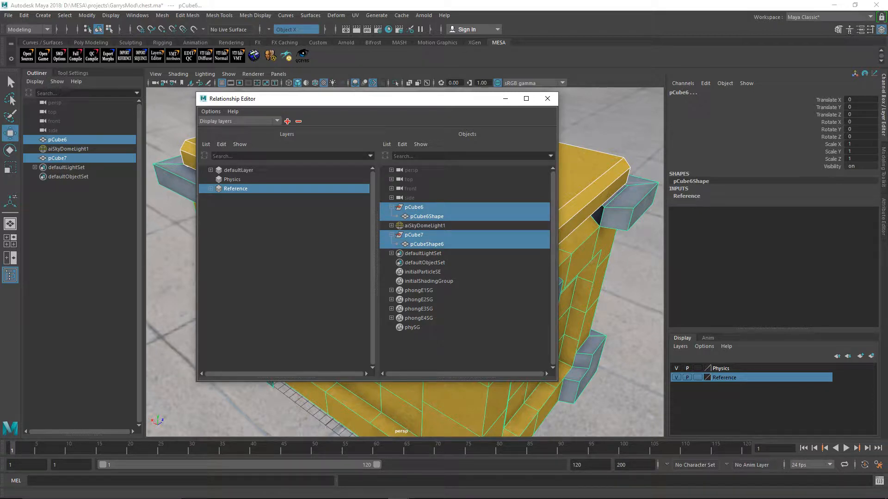
left_click(546, 99)
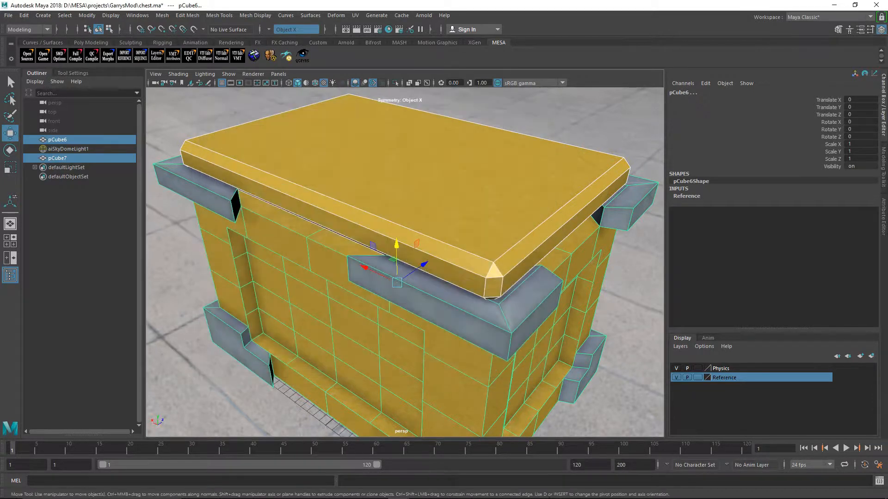
key("ctrl+s")
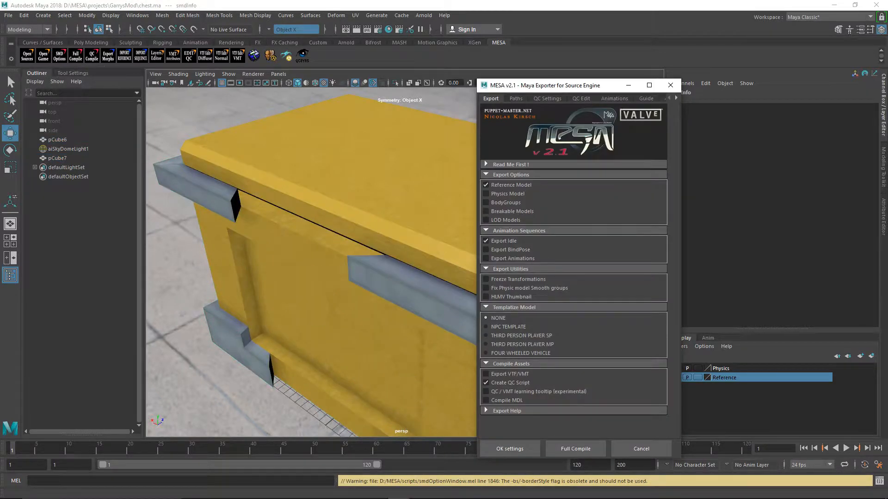
Launch the MESA Source exporter with Reference Model, Export Idle and Create QC Script enabled.
left_click(575, 448)
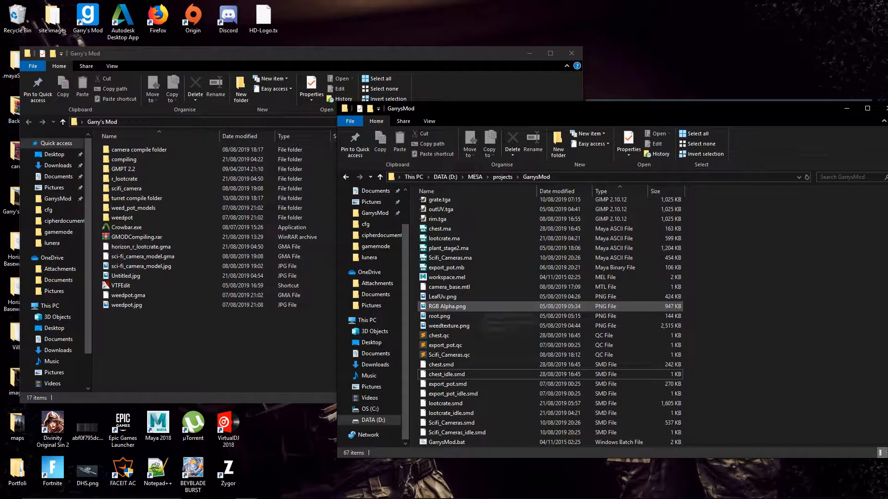
mouse_move(447, 374)
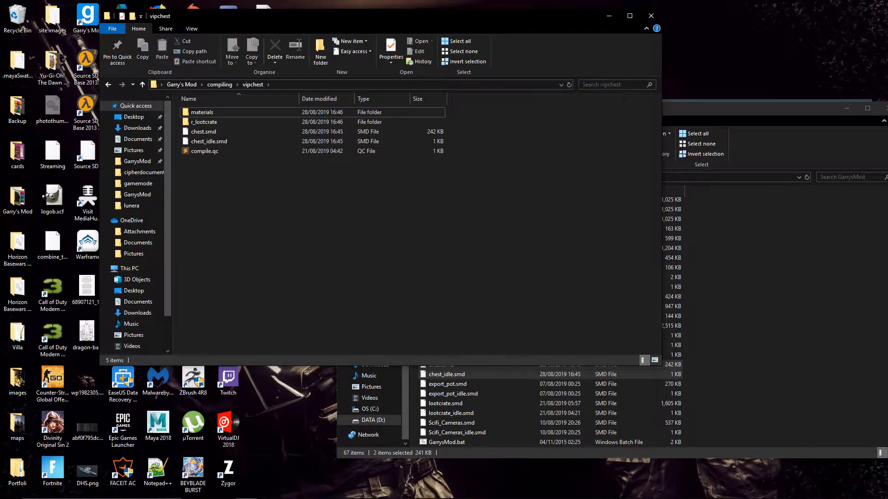
Open materialsrc and Ctrl-select the chest texture PNG images.
left_click(202, 111)
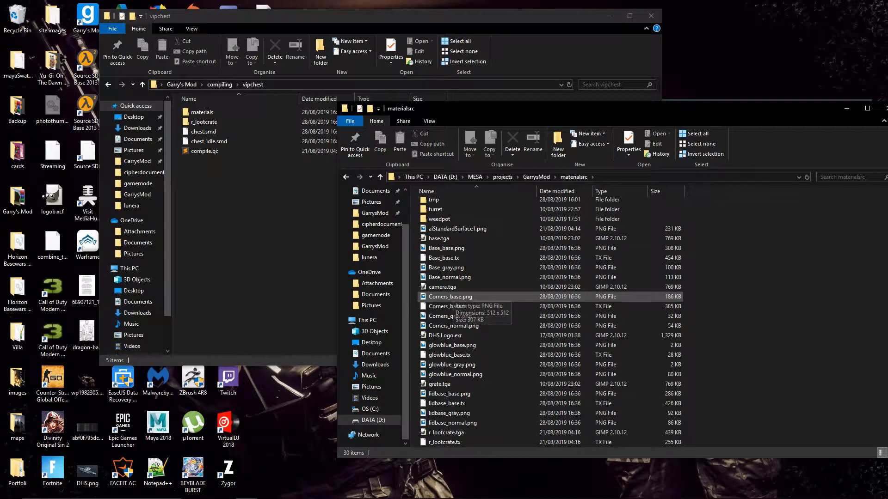
left_click(454, 423)
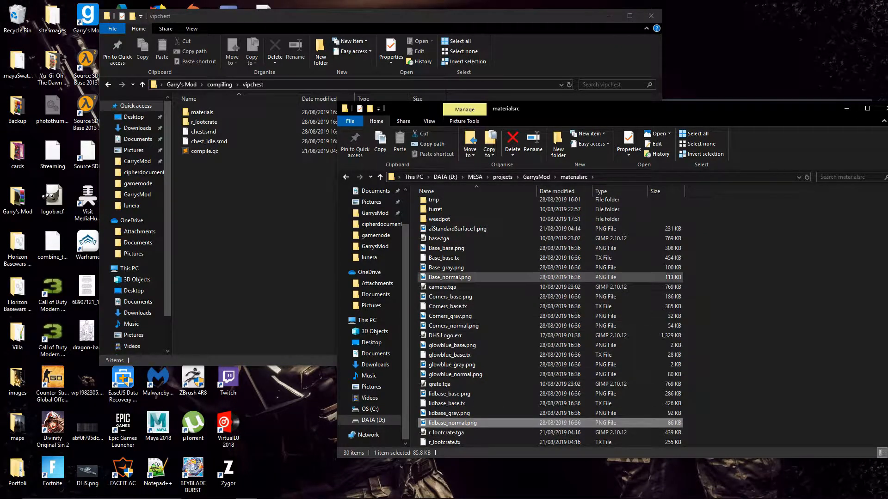
left_click(447, 248)
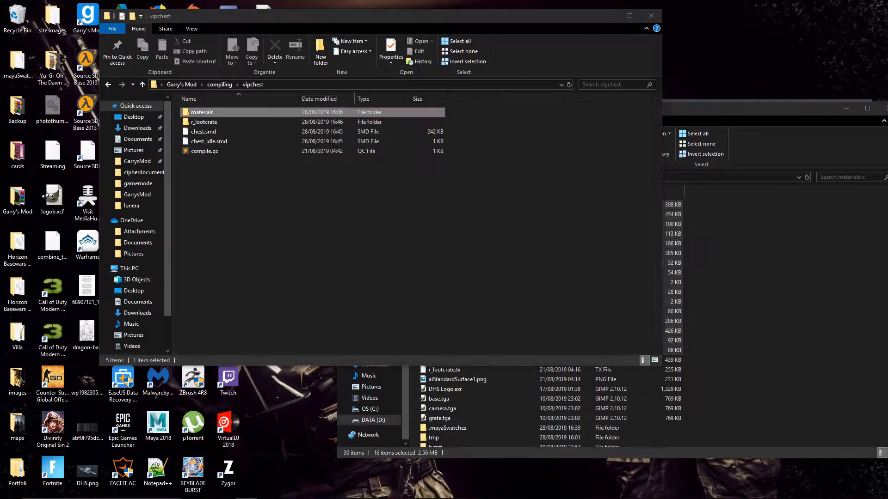
Browse into materials\horizon\vipchest and the r_lootcrate models folder, then return to vipchest.
double_click(202, 112)
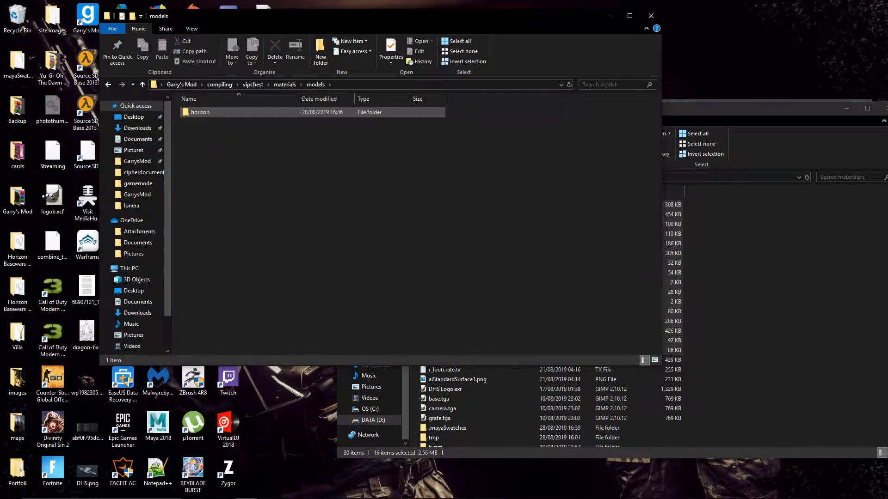
double_click(199, 112)
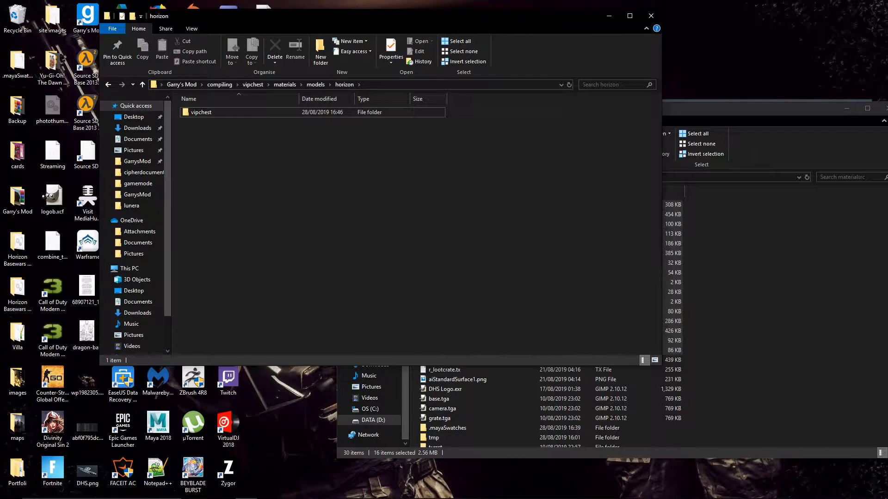
double_click(202, 112)
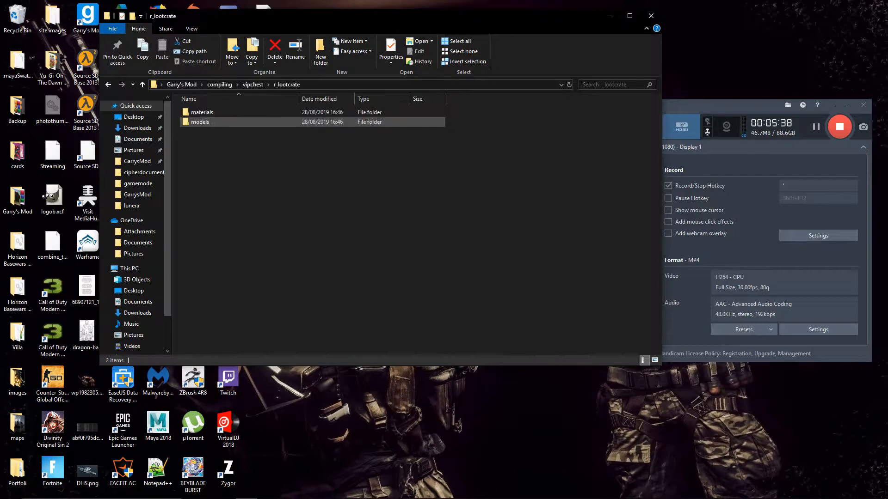
double_click(200, 121)
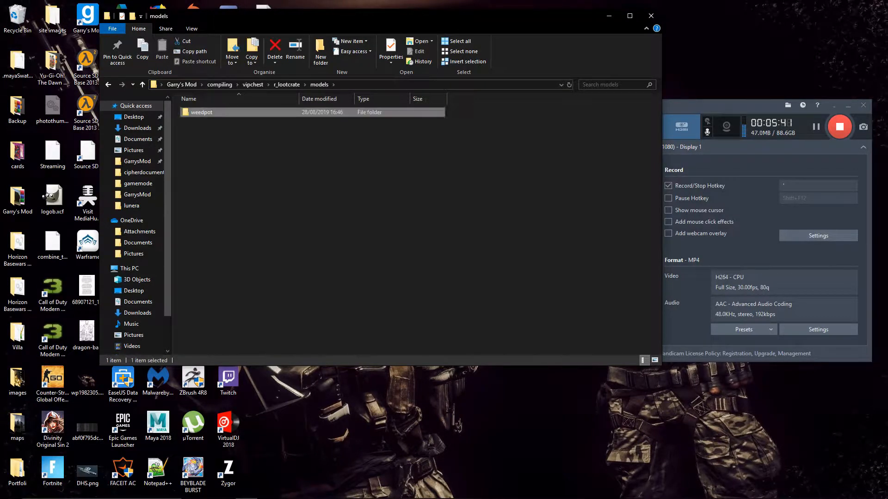
left_click(108, 84)
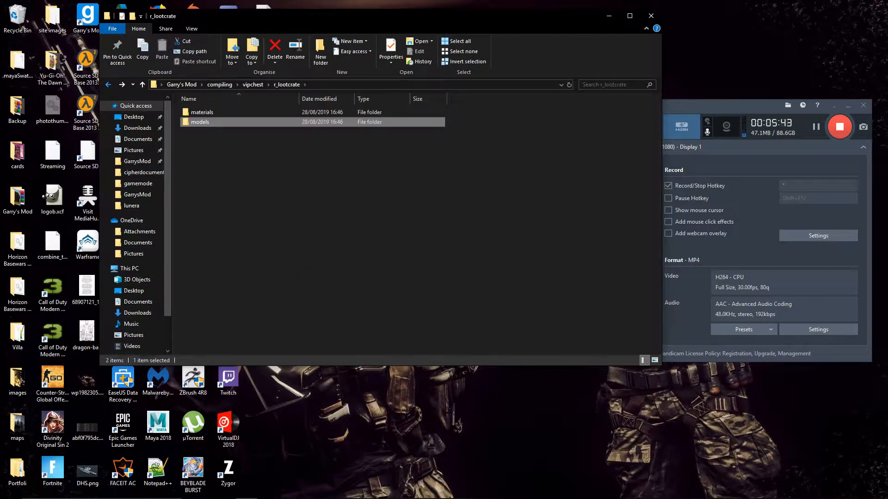
left_click(142, 84)
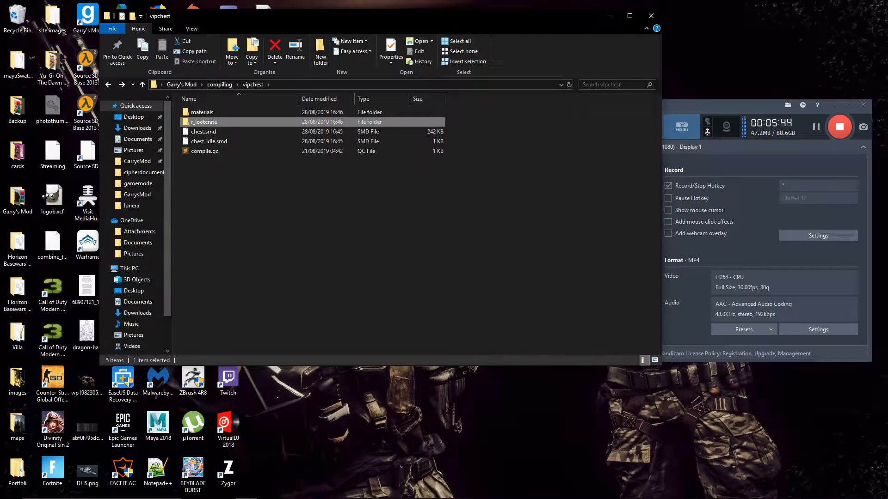
mouse_move(204, 122)
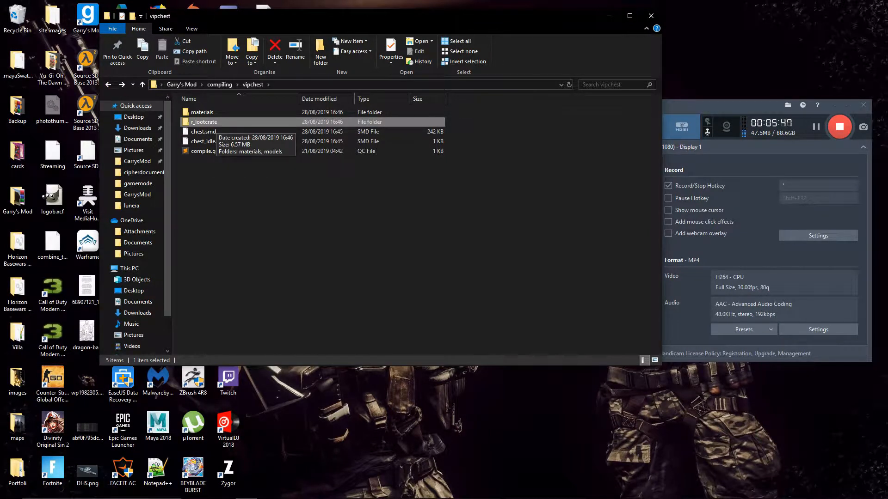
Rename r_lootcrate to vipchest, check its model folder, and open compile.qc in Notepad++.
left_click(203, 122)
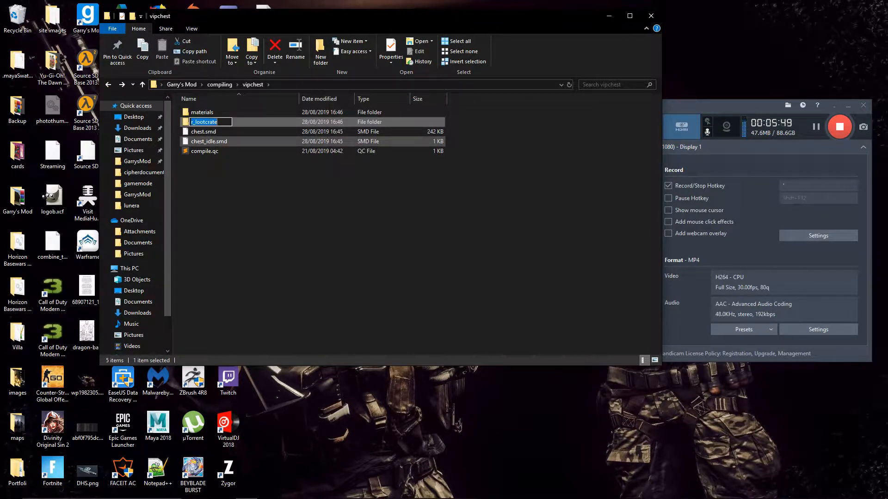
type("vipches")
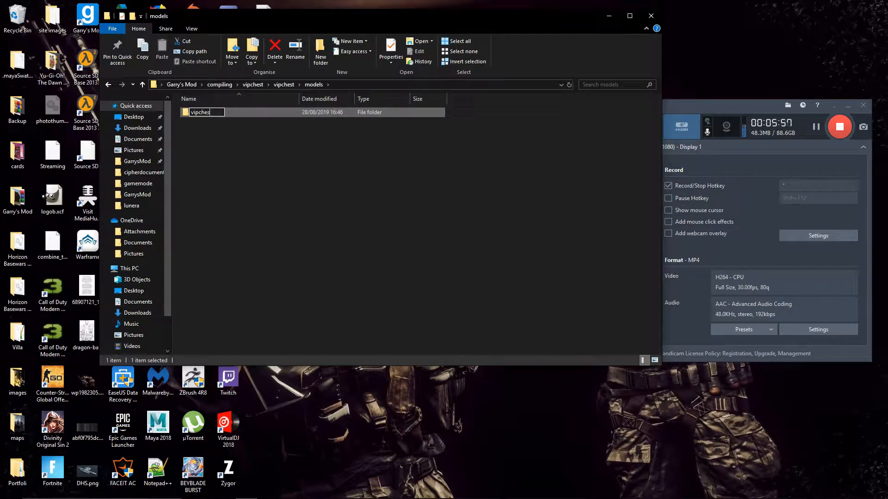
double_click(199, 112)
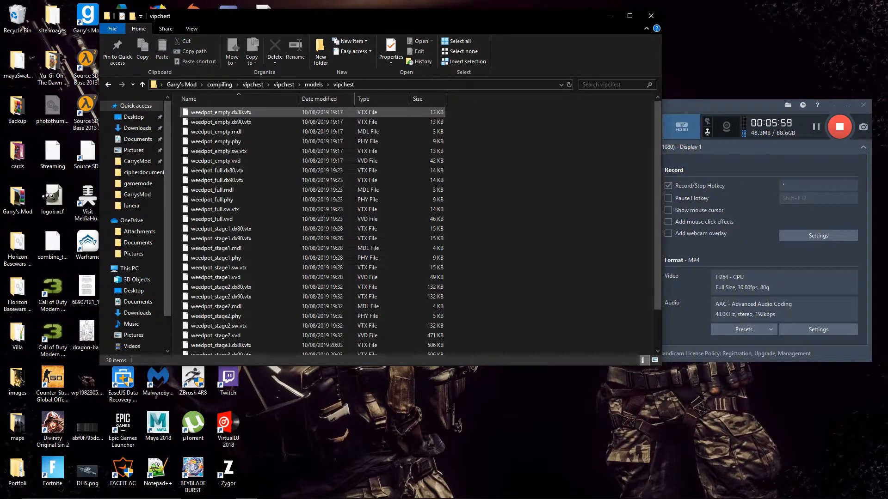
key("ctrl+a")
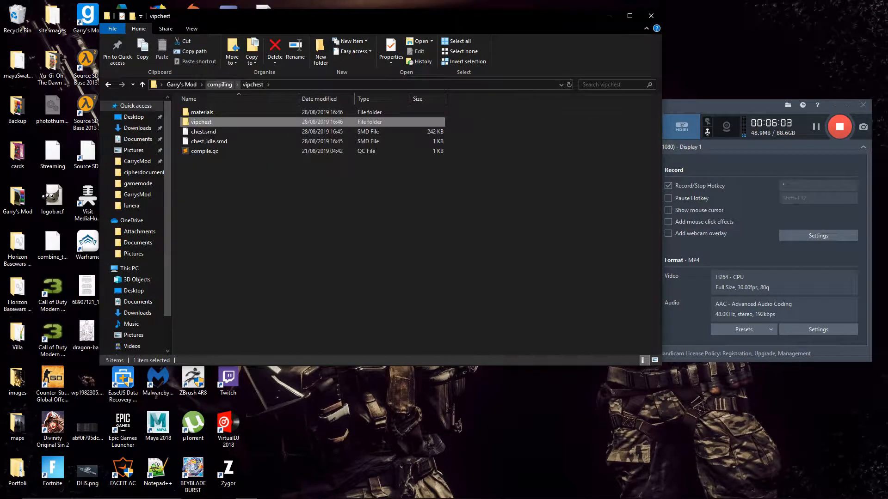
double_click(201, 122)
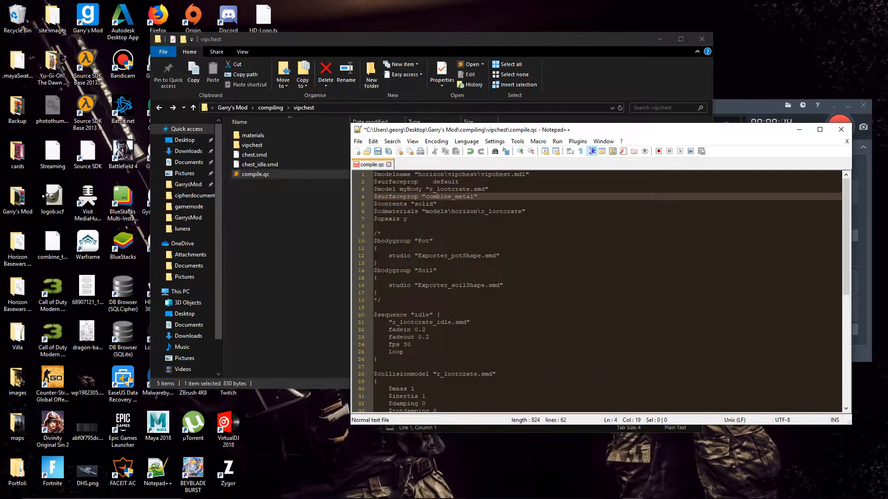
Comment out the $model myBody "r_lootcrate.smd" line in compile.qc with //.
double_click(449, 189)
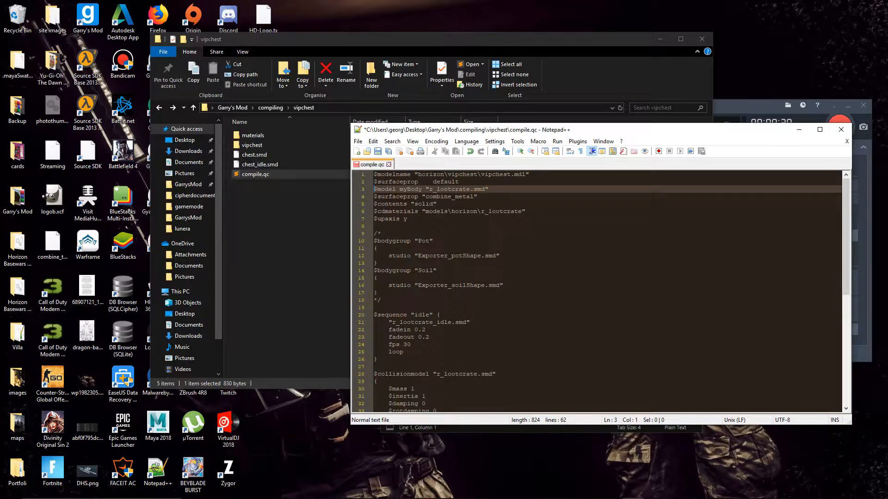
scroll("down", 3)
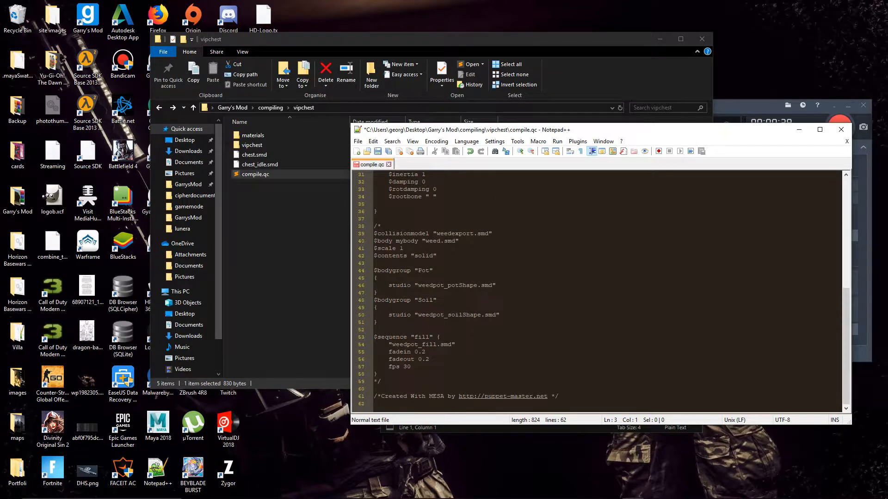
scroll("up", 3)
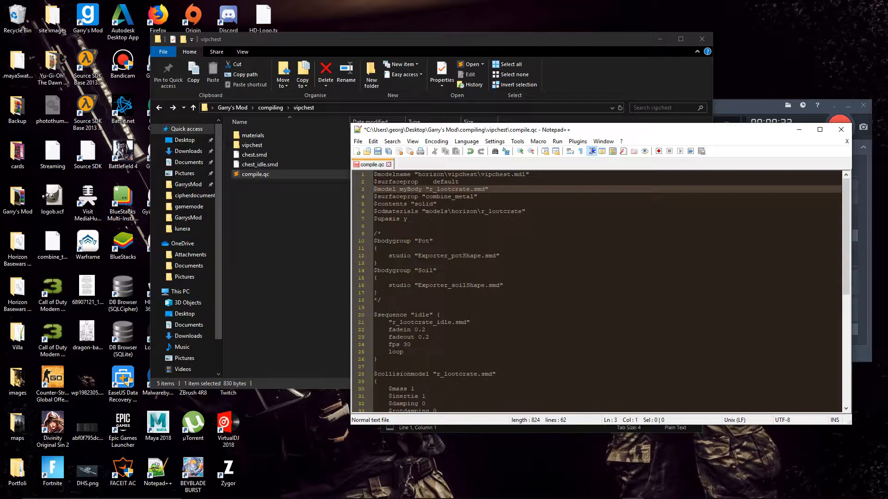
type("//")
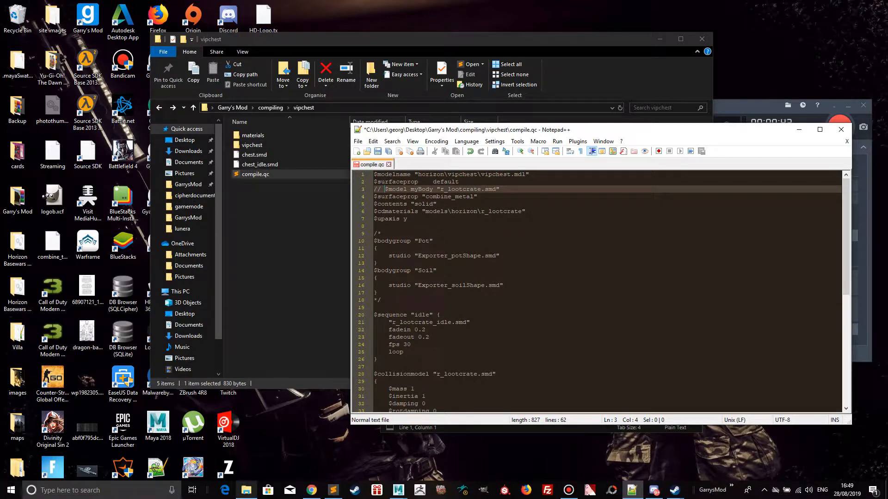
right_click(245, 490)
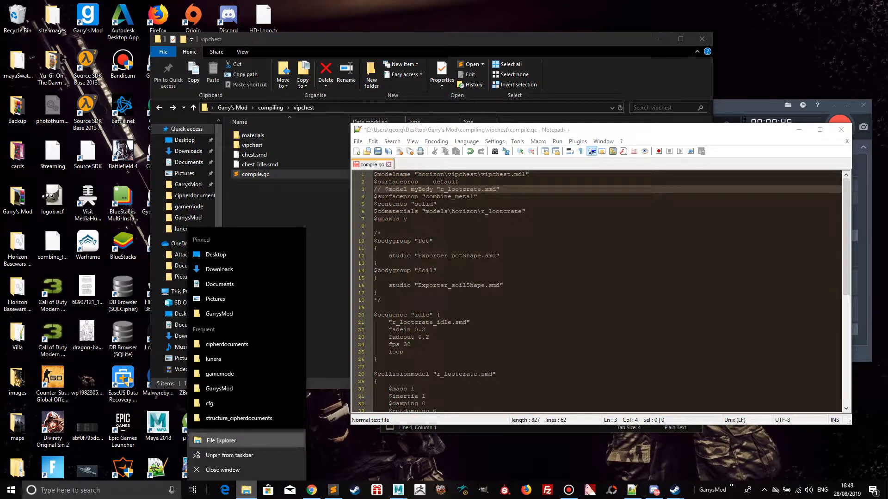
left_click(221, 440)
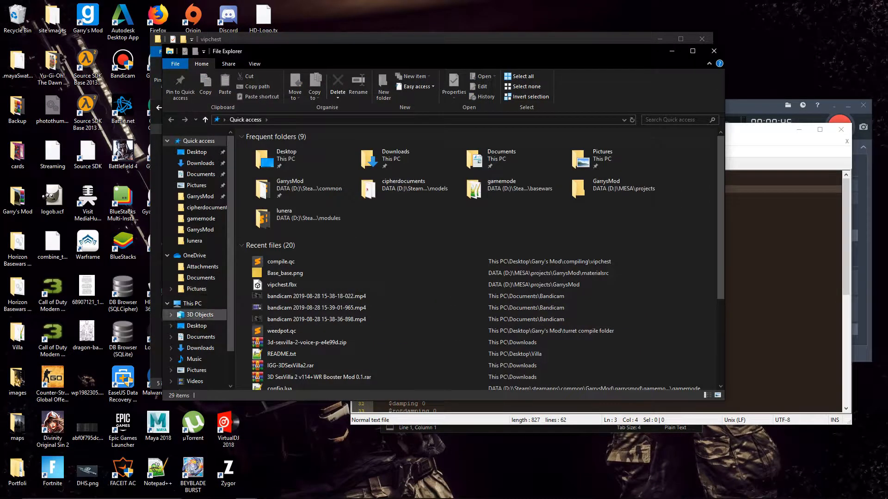
left_click(197, 363)
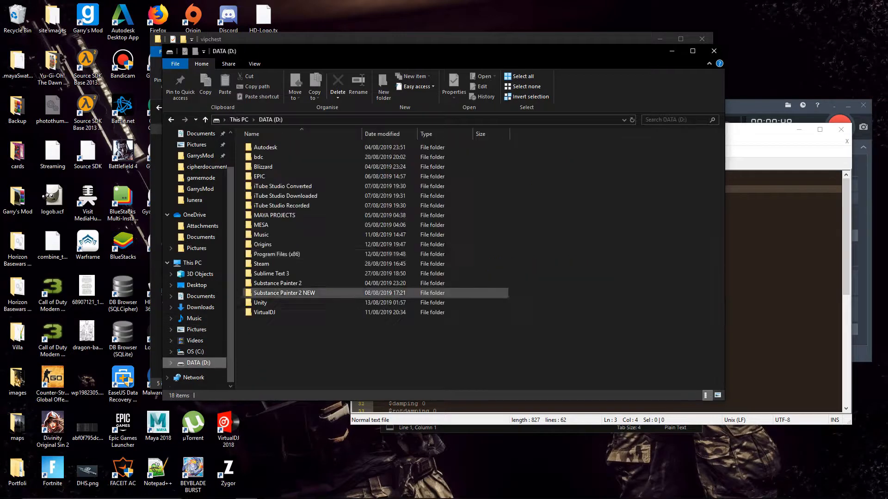
double_click(260, 224)
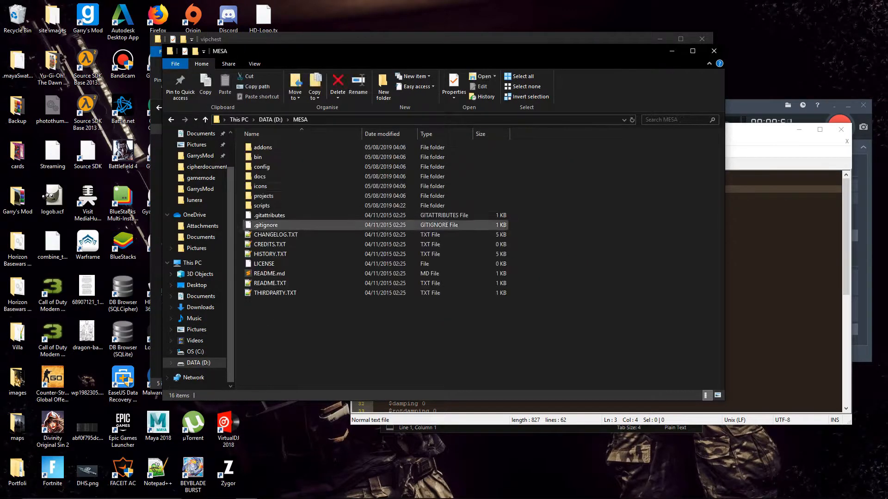
double_click(264, 196)
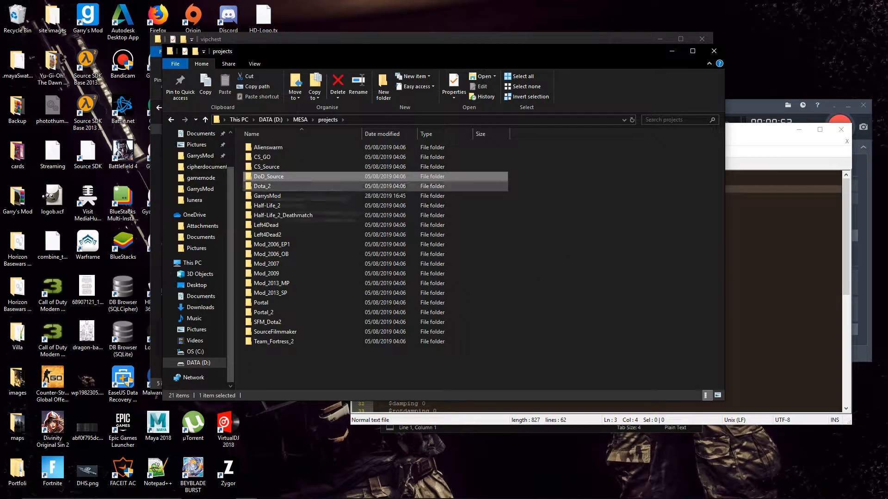
double_click(267, 195)
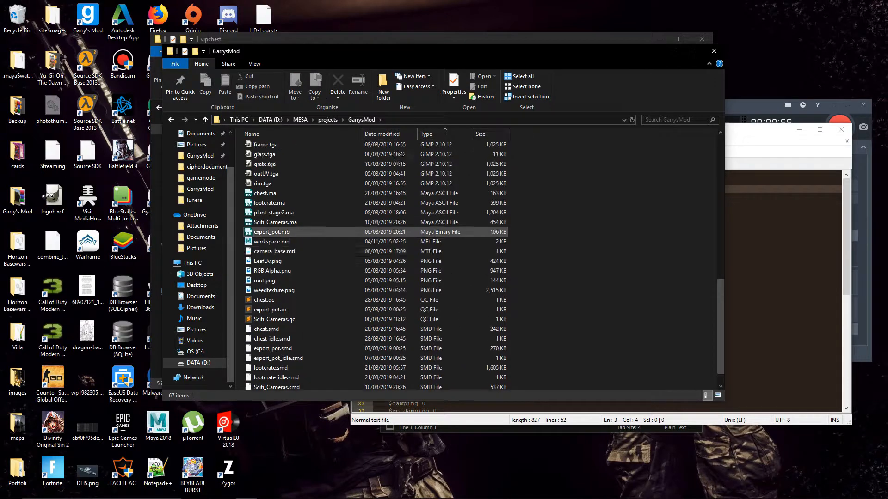
scroll("down", 3)
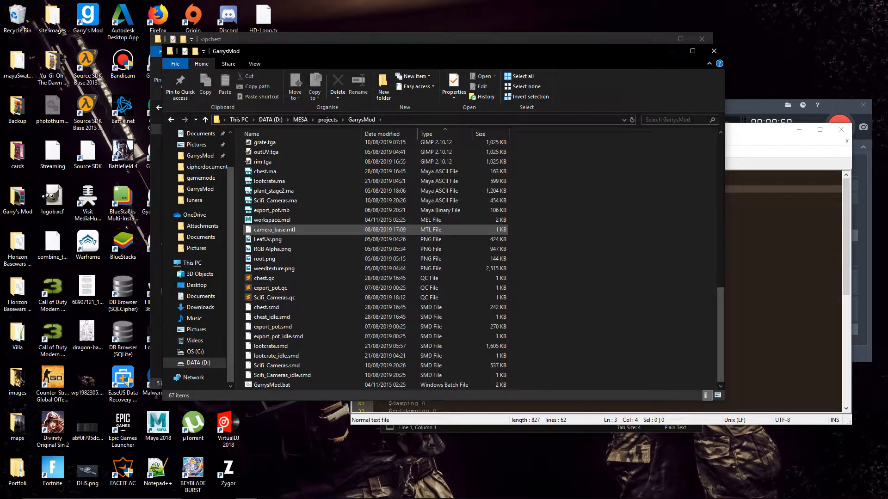
mouse_move(278, 336)
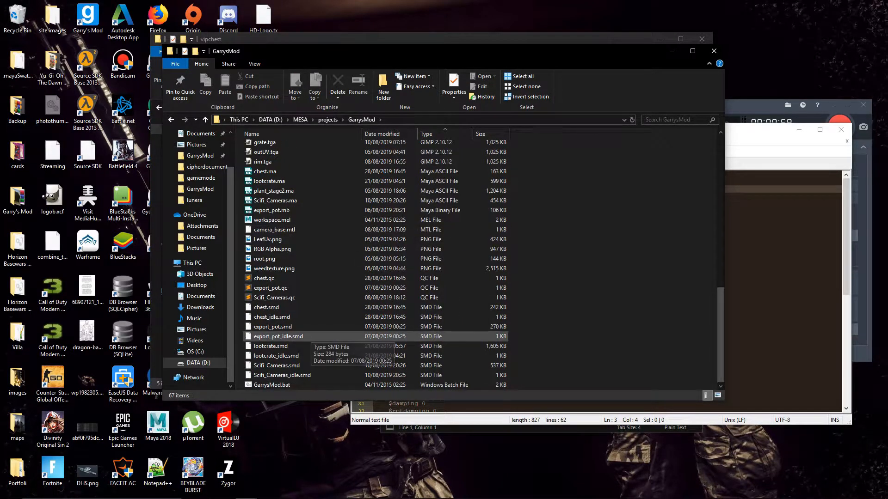
left_click(273, 327)
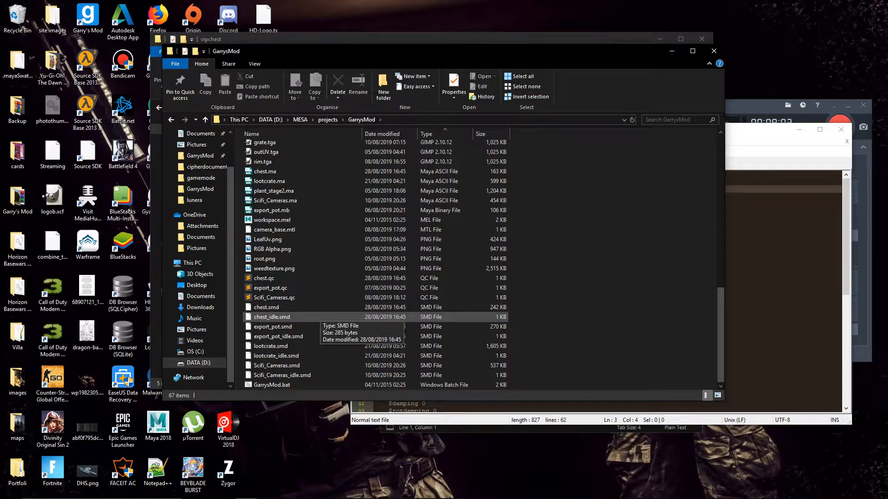
left_click(278, 336)
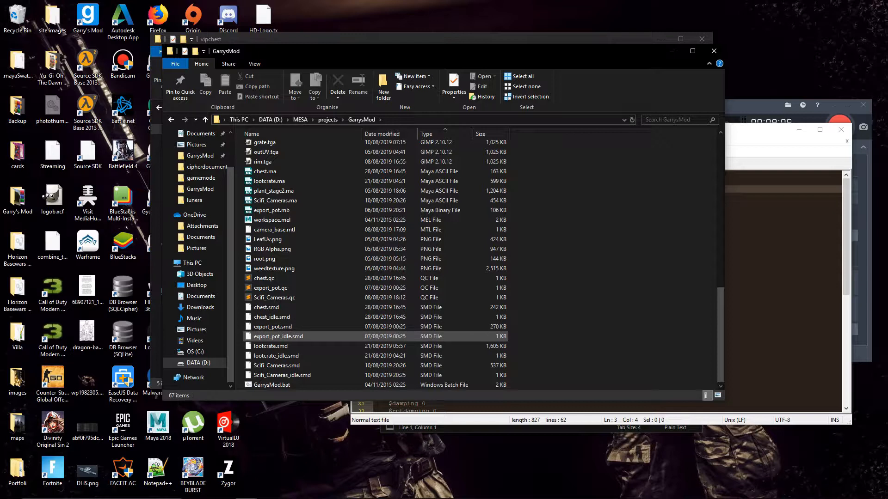
left_click(275, 229)
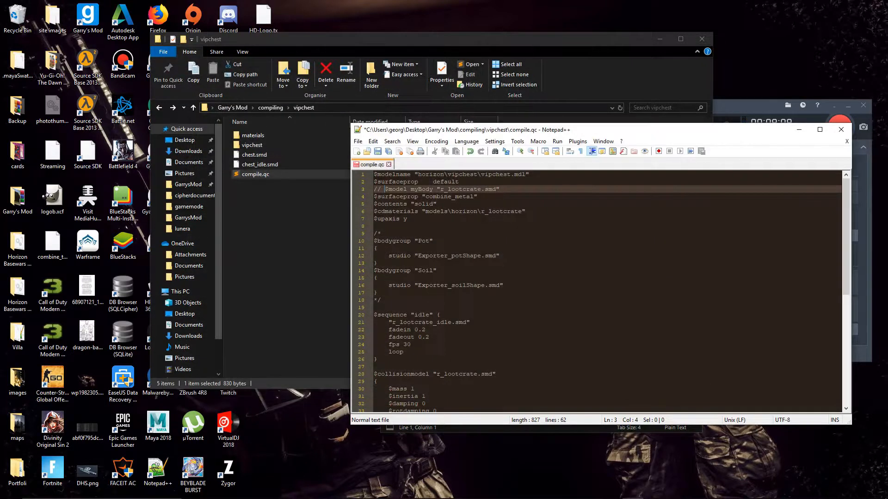
left_click(406, 219)
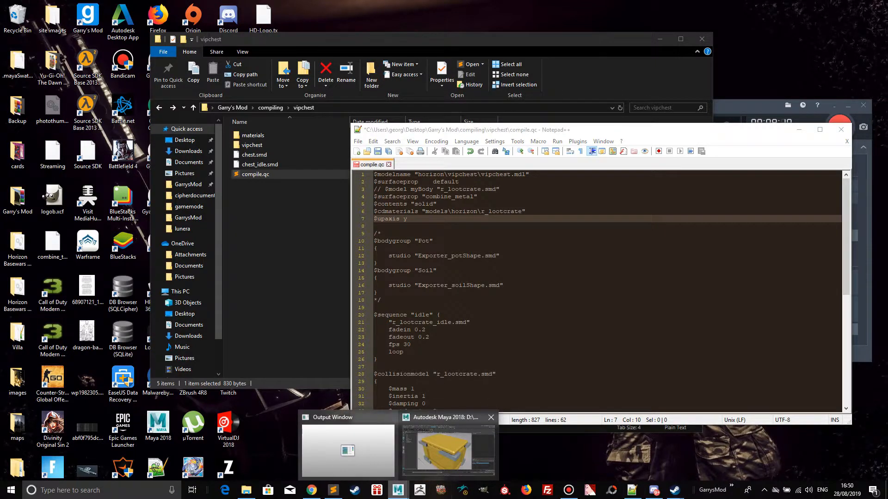
In Maya select pCube6 with pCube7 and set their Reference layer membership from the Layer Editor.
left_click(447, 447)
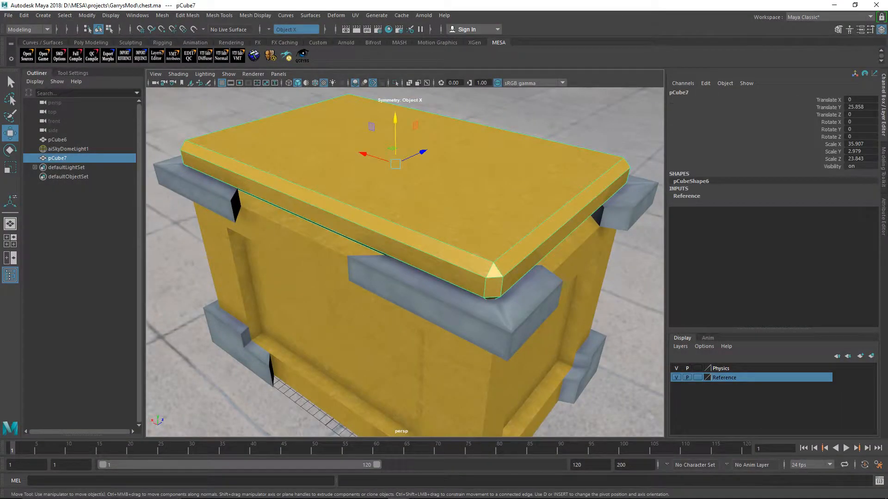
left_click(57, 139)
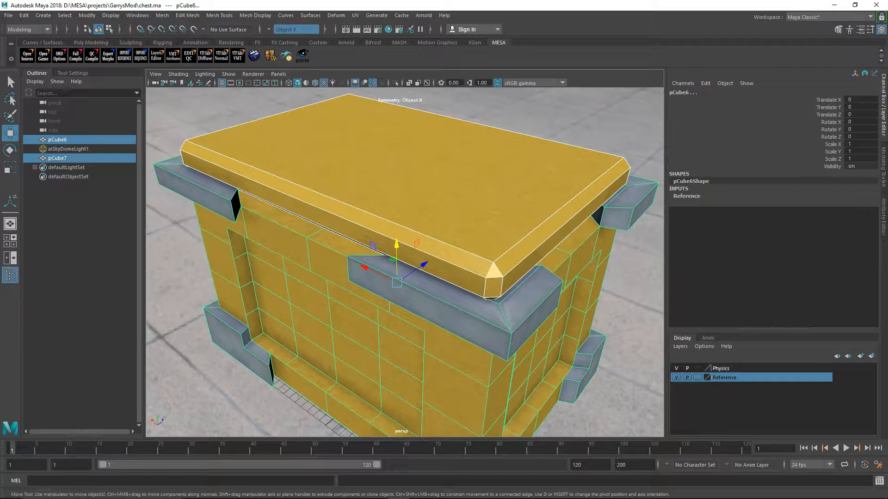
right_click(723, 377)
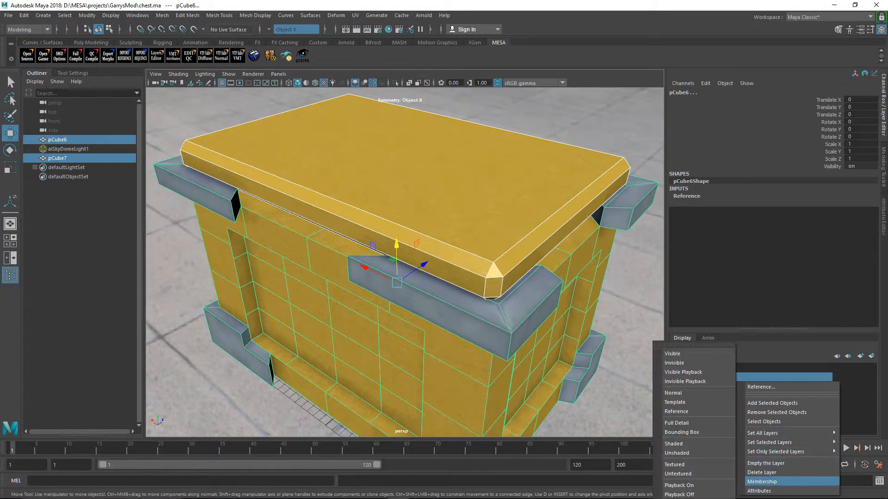
left_click(761, 481)
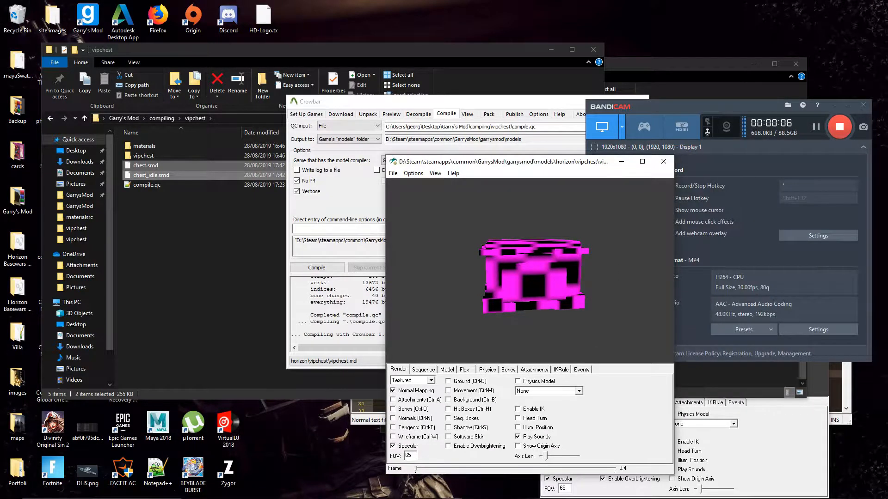
Enable the HLMV background and rotate the chest to view its pink-and-black missing textures.
left_click(449, 400)
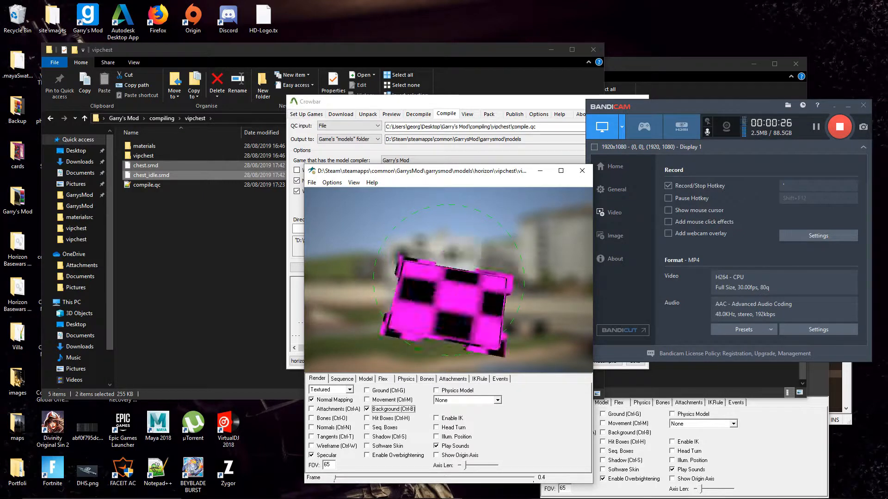
left_click(316, 267)
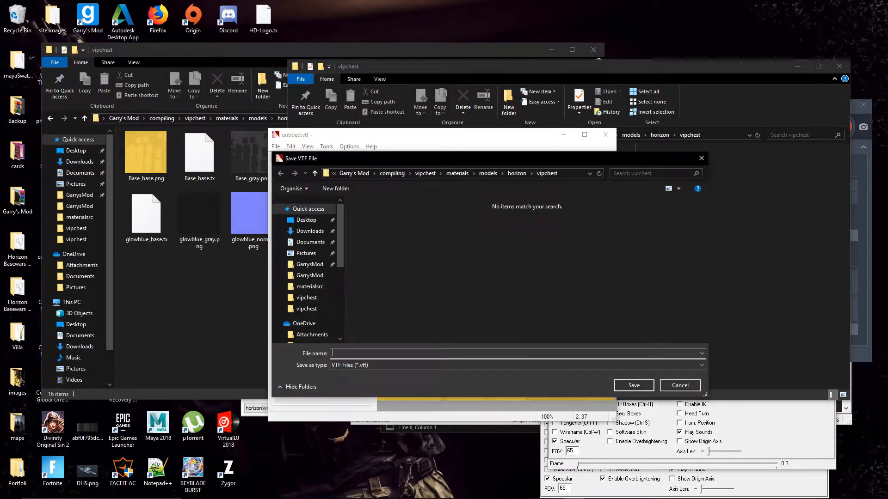
Save the texture as base.vtf and copy it into the Garry's Mod vipchest materials folder.
type("base")
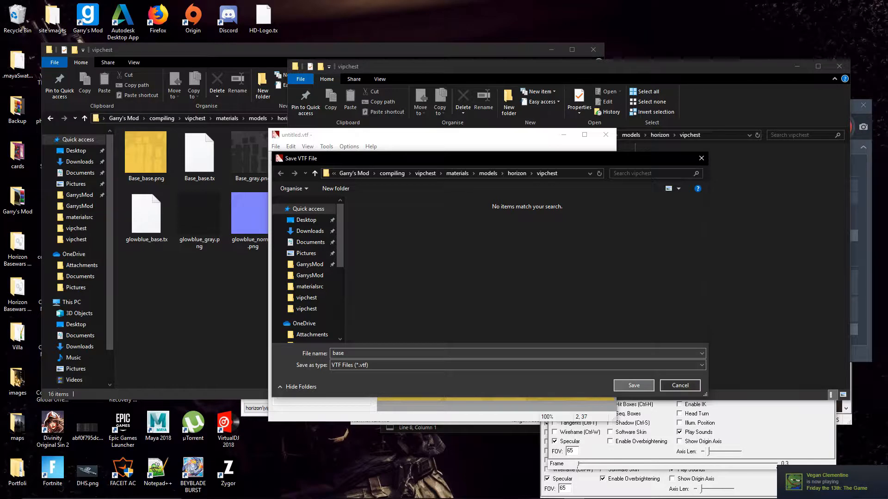
left_click(326, 147)
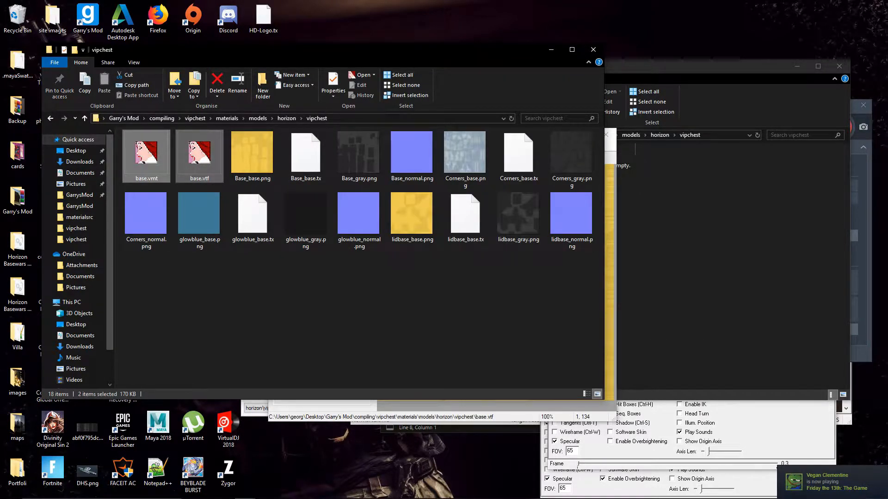
double_click(199, 153)
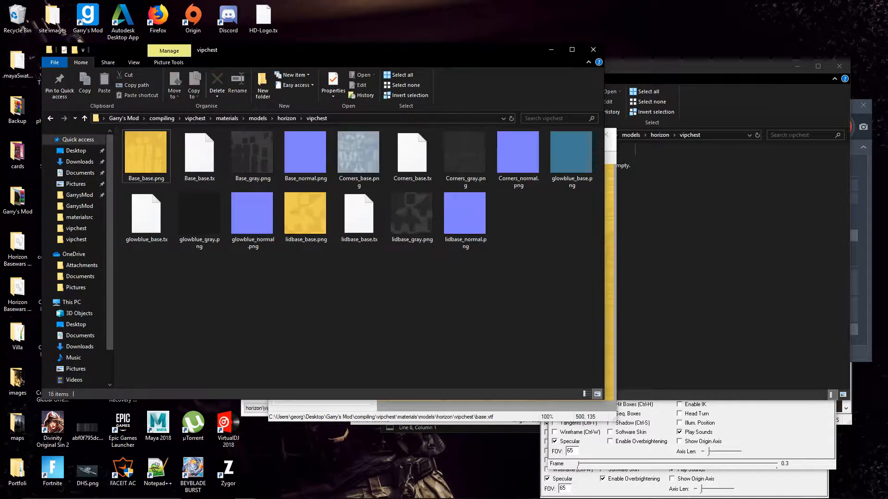
left_click(275, 146)
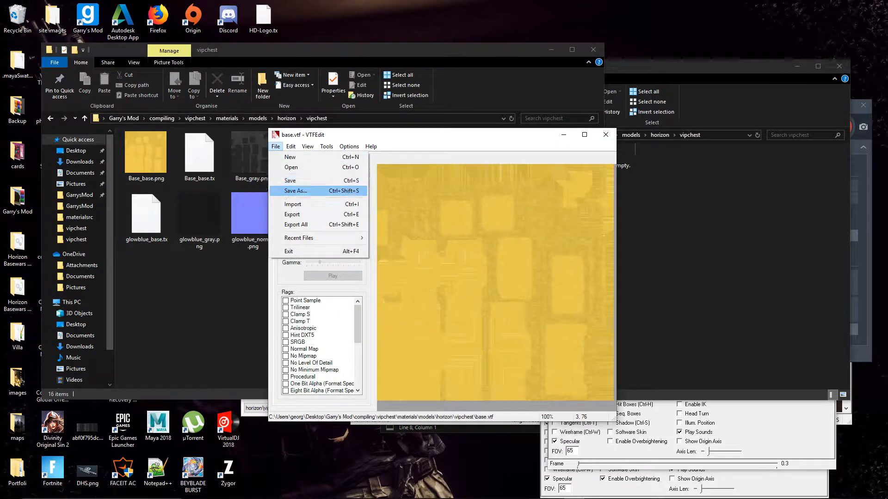
left_click(295, 191)
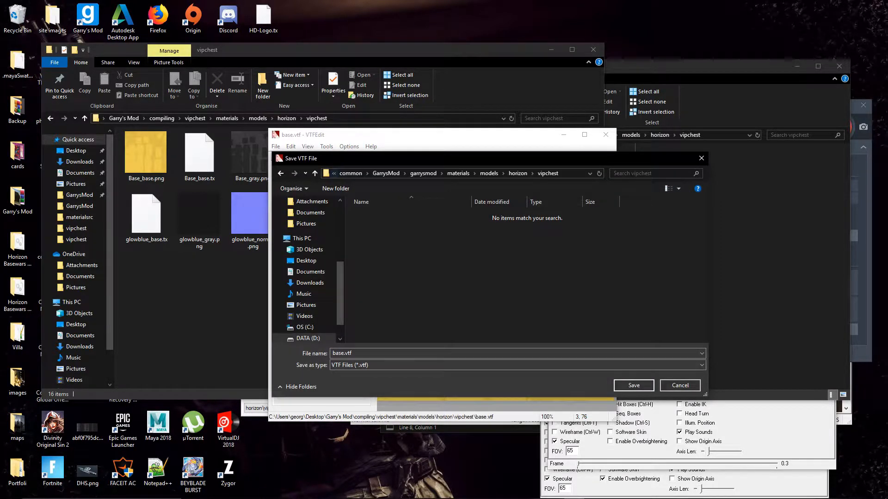
left_click(633, 385)
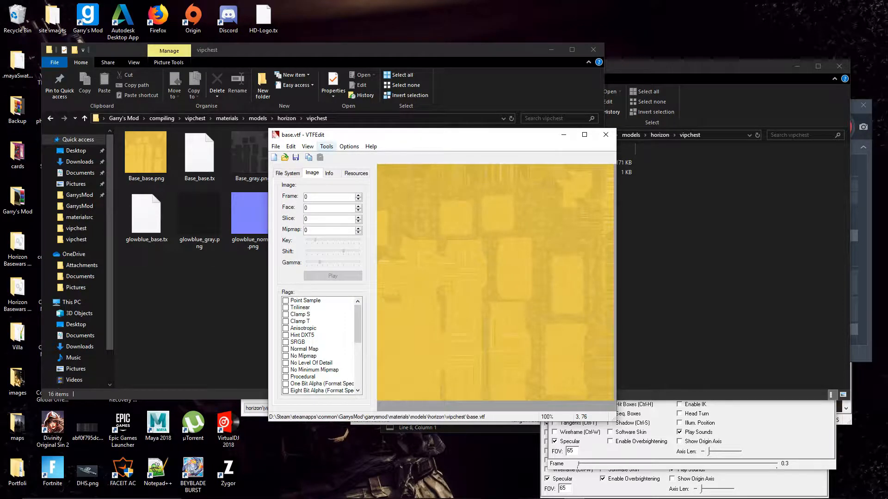
Create a VertexLitGeneric base.vmt for the texture, replacing the existing file.
left_click(326, 147)
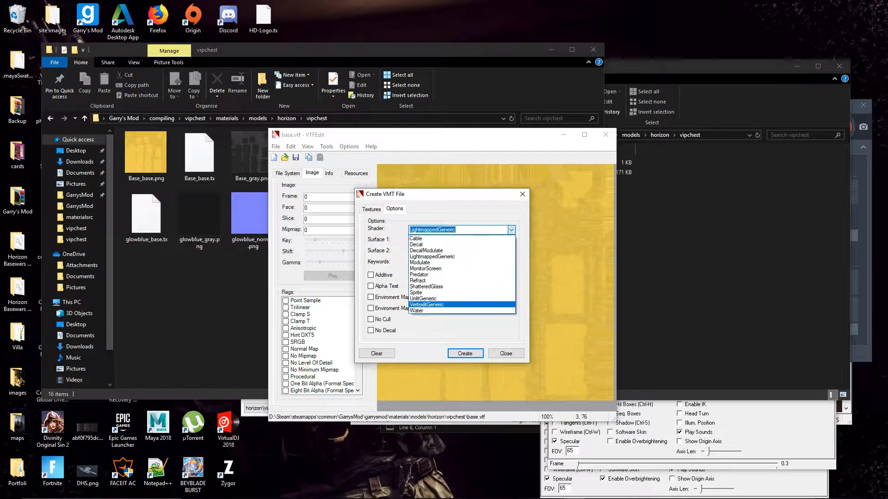
left_click(426, 305)
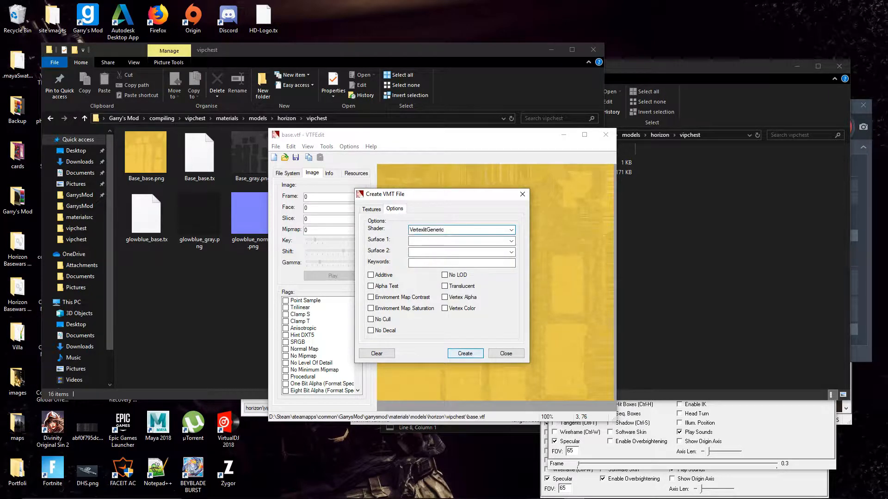
left_click(464, 353)
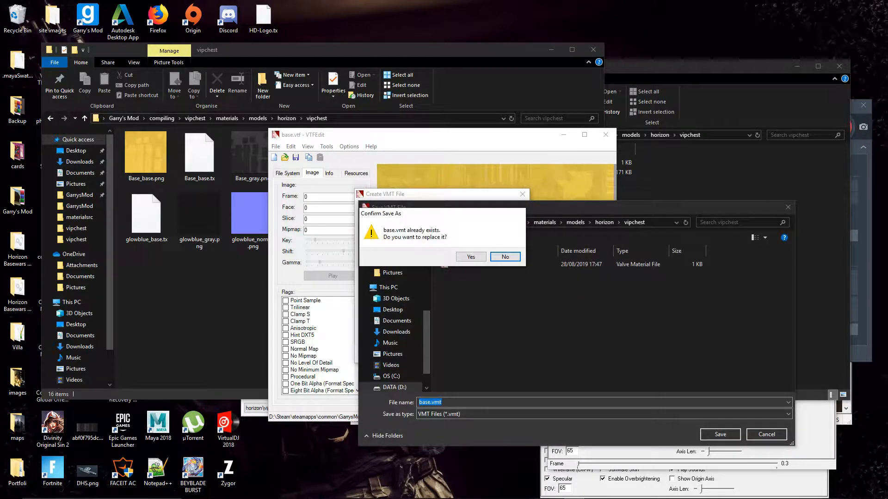
left_click(470, 257)
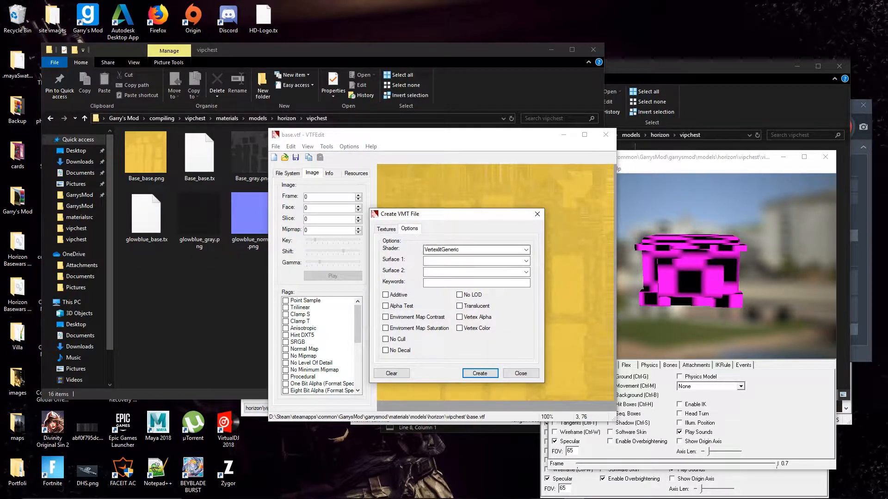
left_click(386, 229)
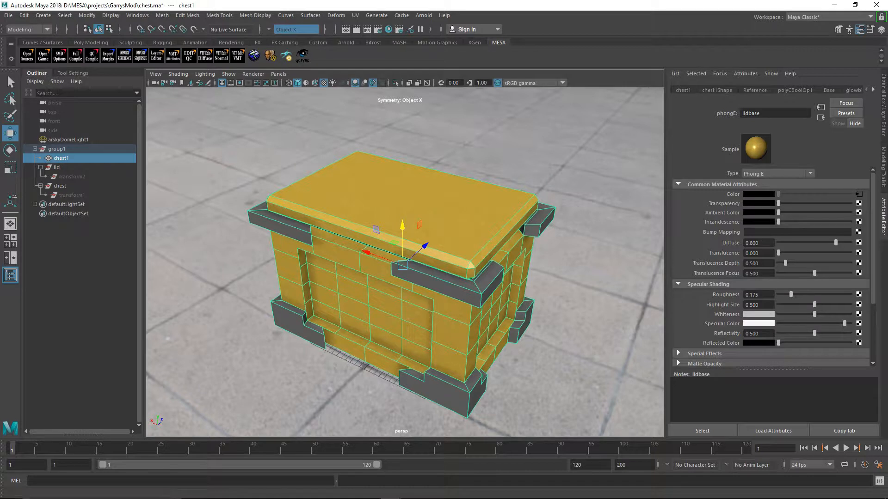
Review the lidbase material, then show the Base Phong E material's attributes in the Attribute Editor.
left_click(829, 90)
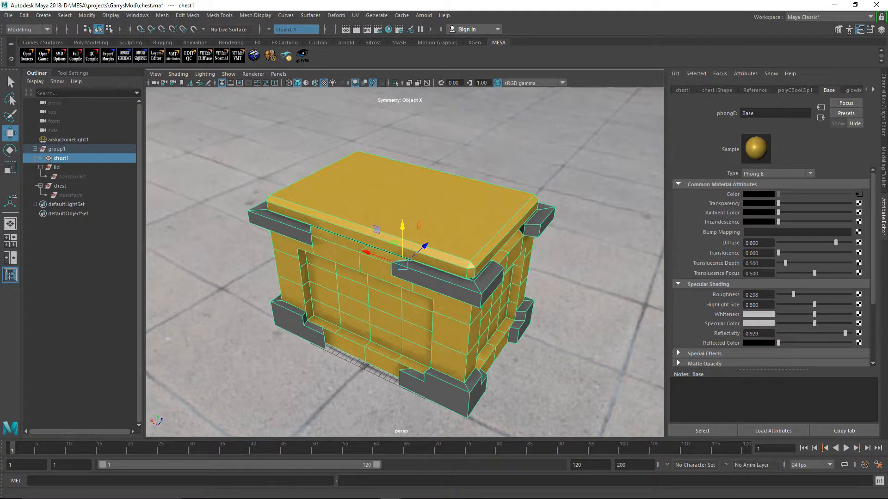
left_click(681, 90)
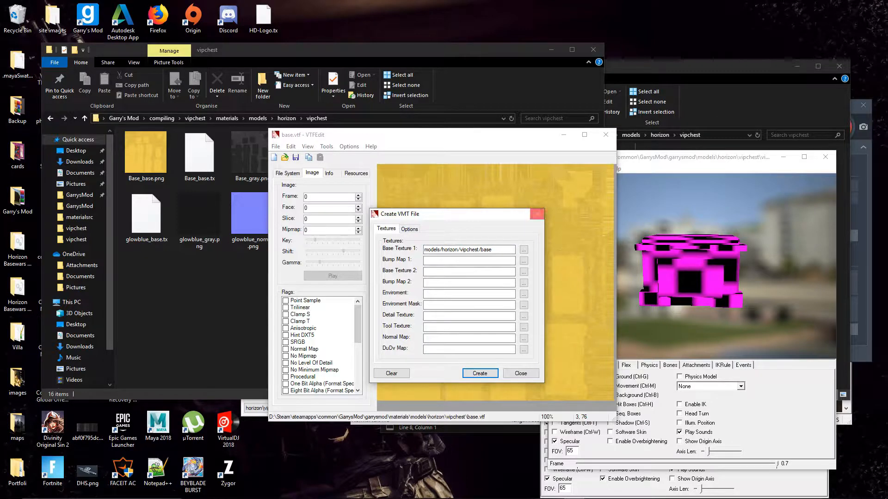
Close the Create VMT dialog and save the textures as base.vtf and base_base.vtf.
left_click(519, 373)
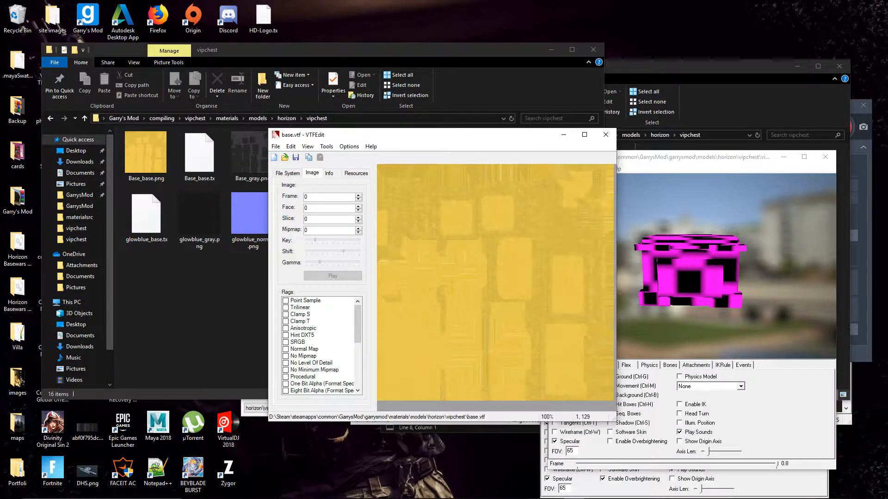
left_click(275, 146)
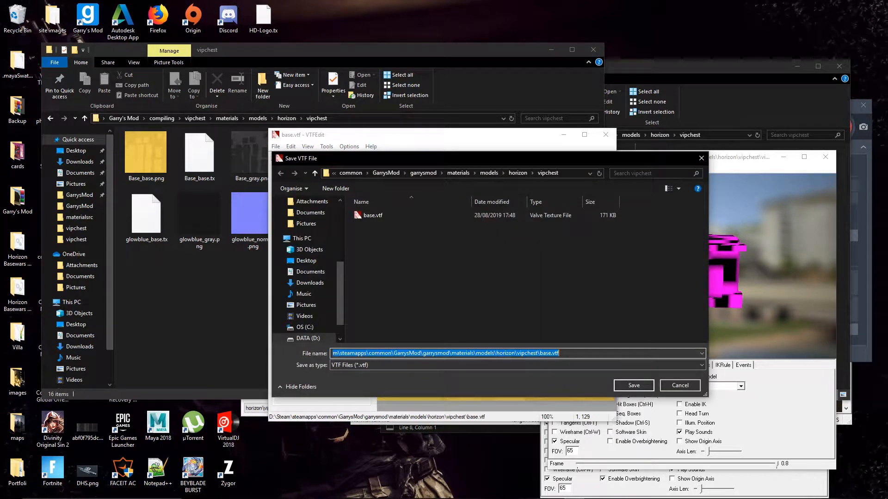
left_click(632, 386)
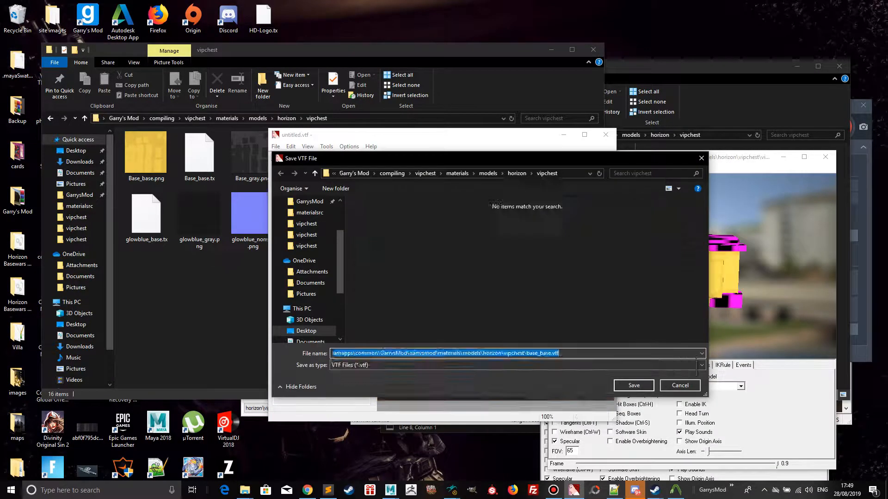
left_click(632, 386)
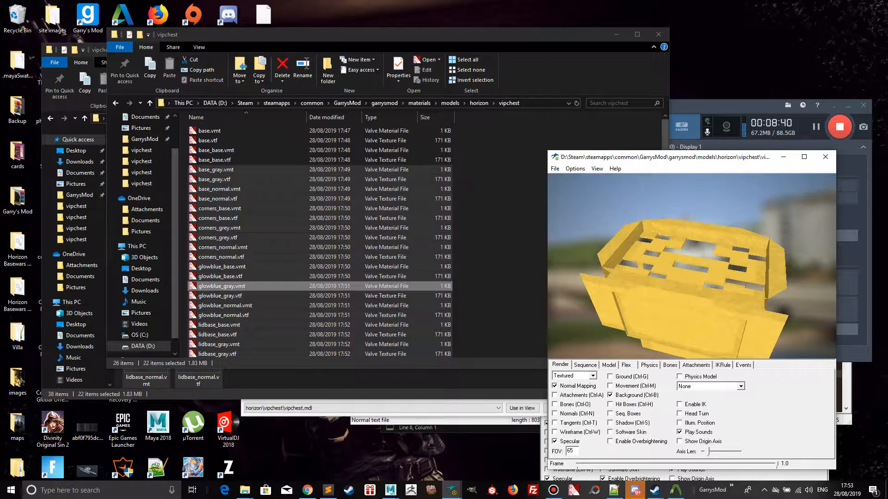
Browse the vipchest materials folder, select base.vmt and others, and filter the listing by 'vmt'.
left_click(221, 247)
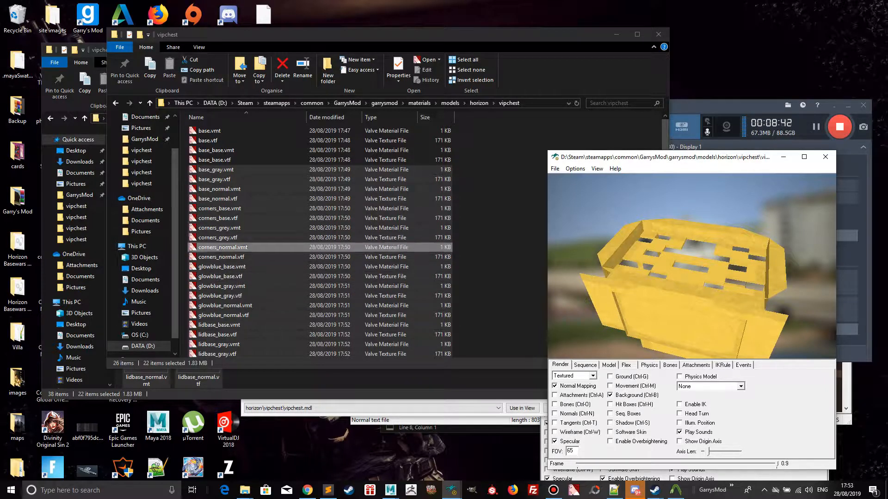
left_click(215, 169)
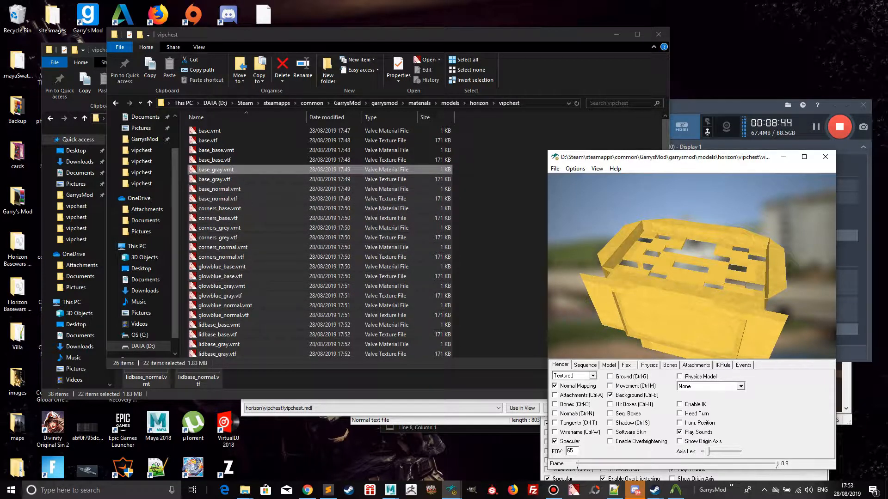
left_click(218, 198)
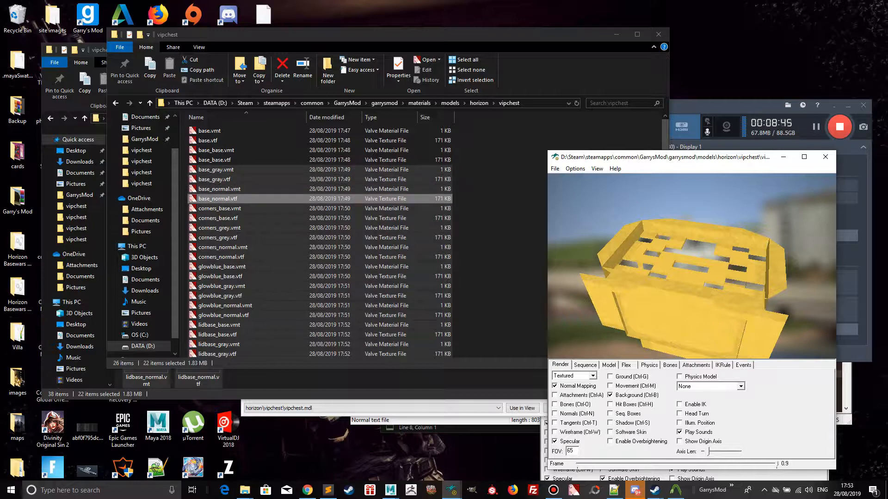
left_click(214, 179)
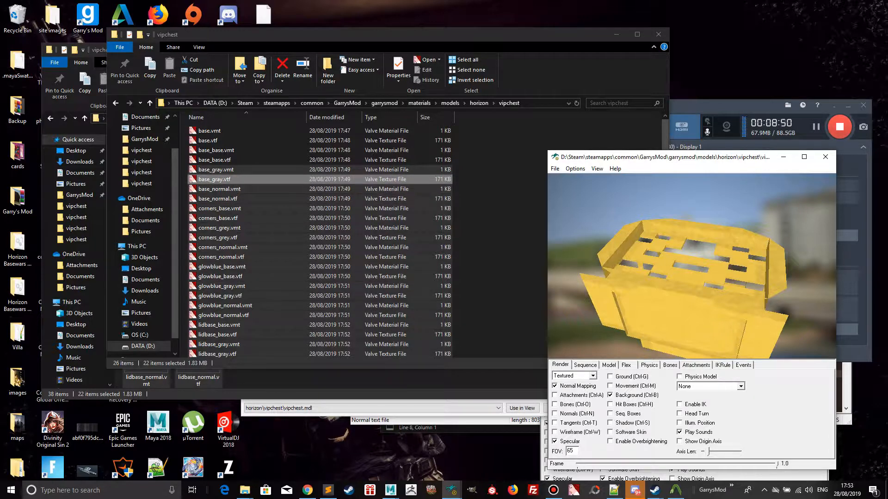
left_click(215, 169)
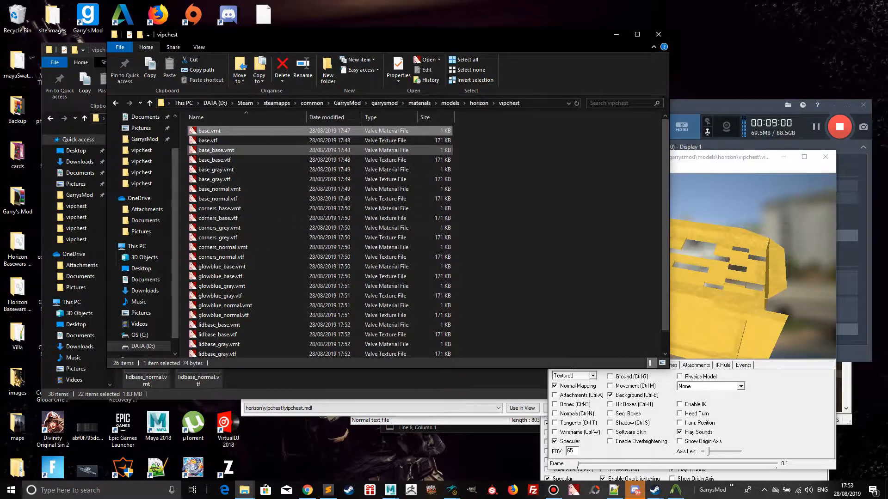
mouse_move(214, 159)
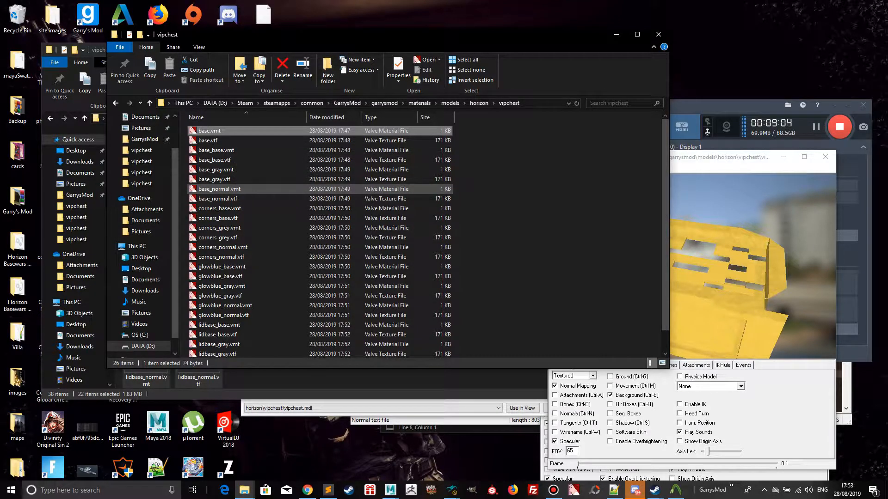
left_click(220, 228)
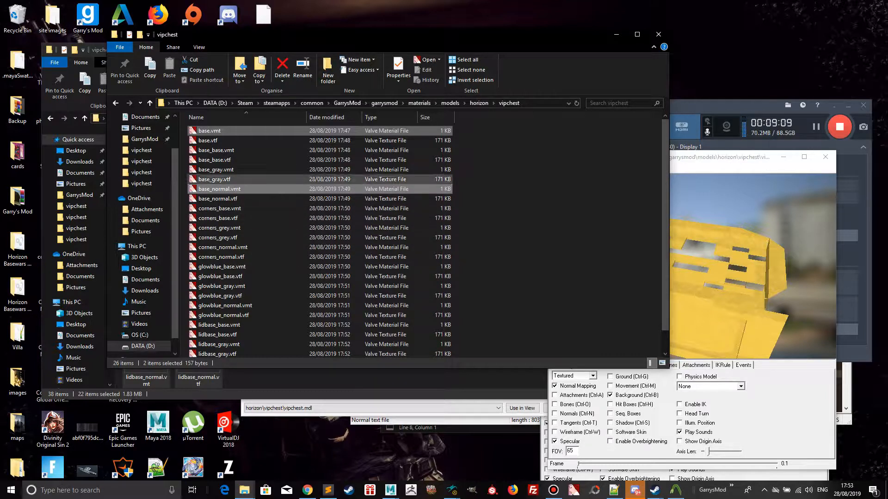
type("vmt")
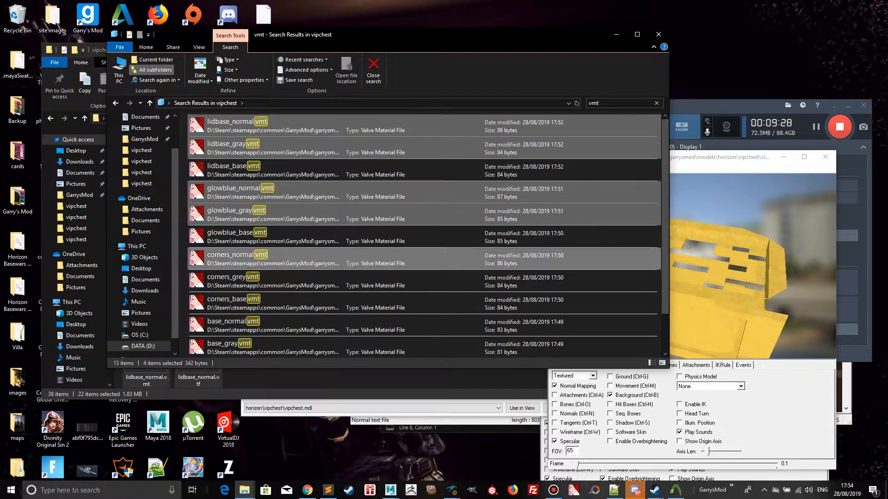
Close the glowblue_base preview and open the _base.vmt files in VTFEdit for editing.
scroll("down", 3)
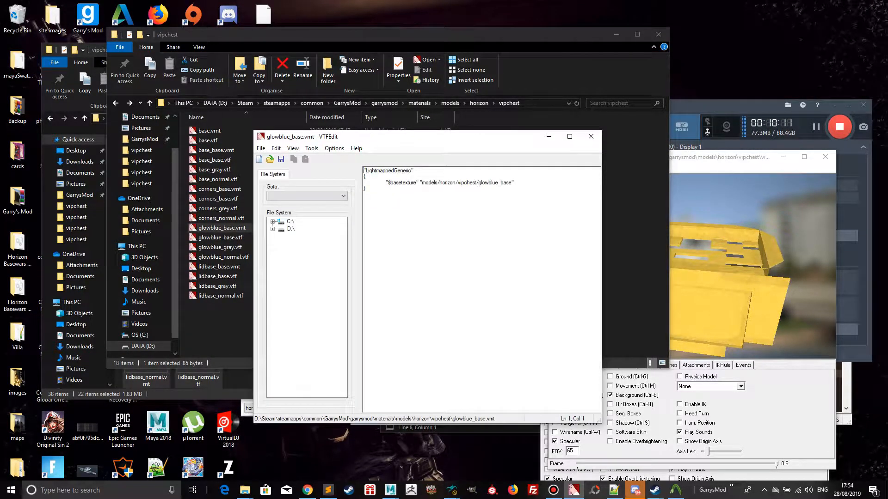
left_click(591, 136)
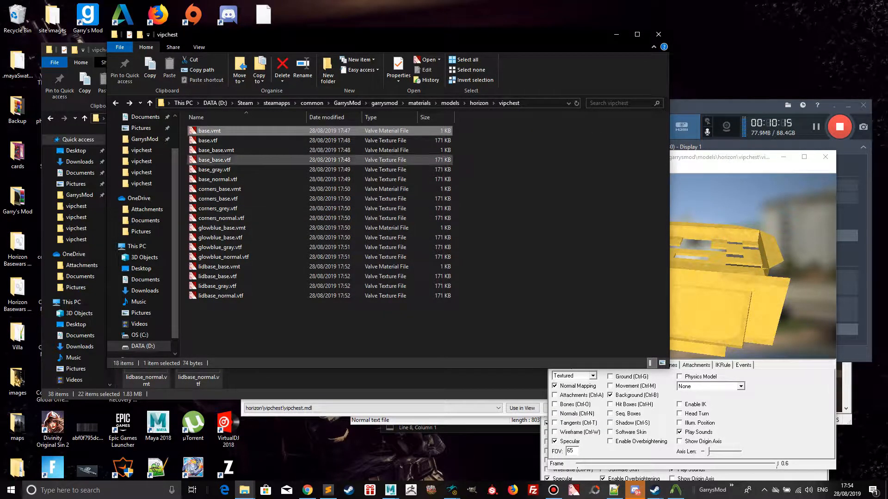
double_click(209, 130)
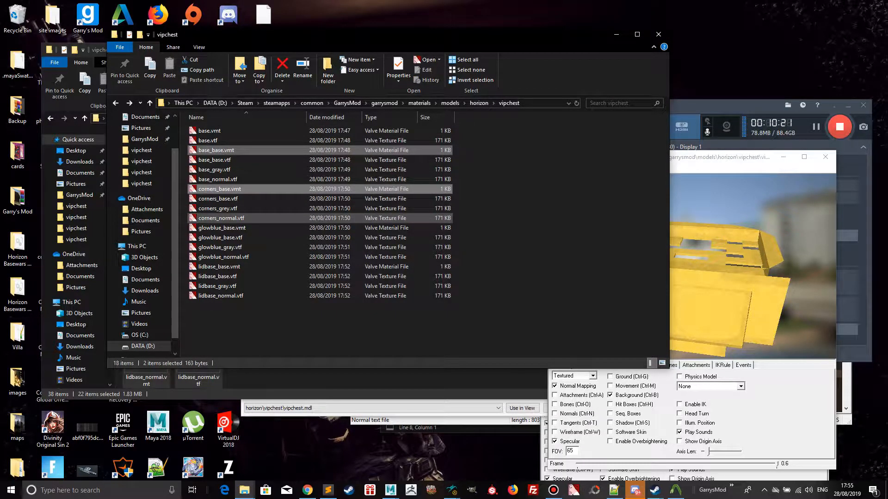
left_click(220, 266)
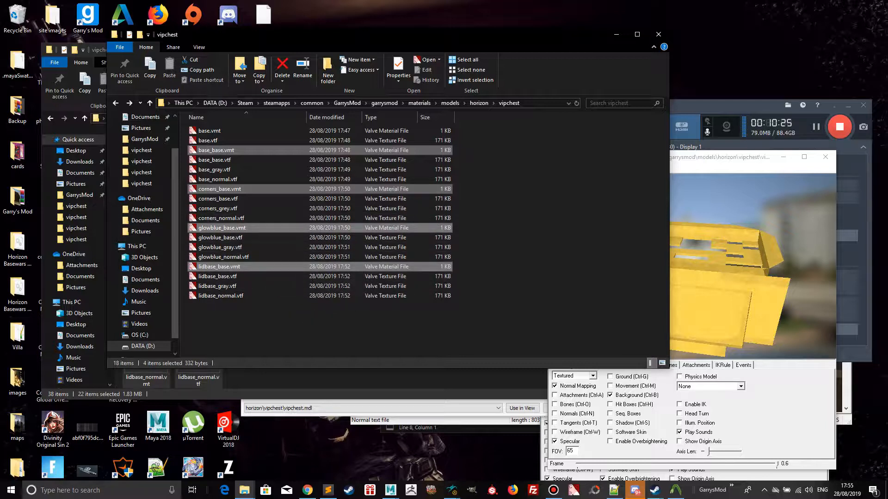
double_click(220, 189)
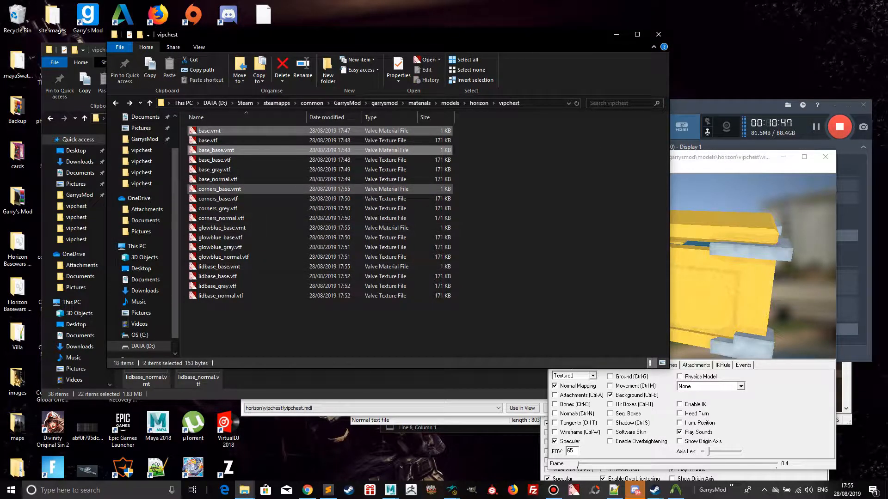
Select base.vmt and open it to check its contents.
left_click(208, 131)
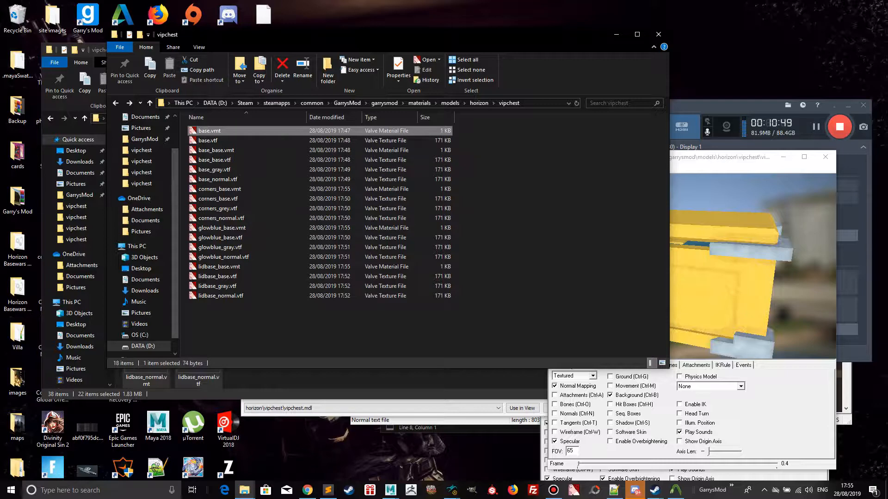
double_click(209, 130)
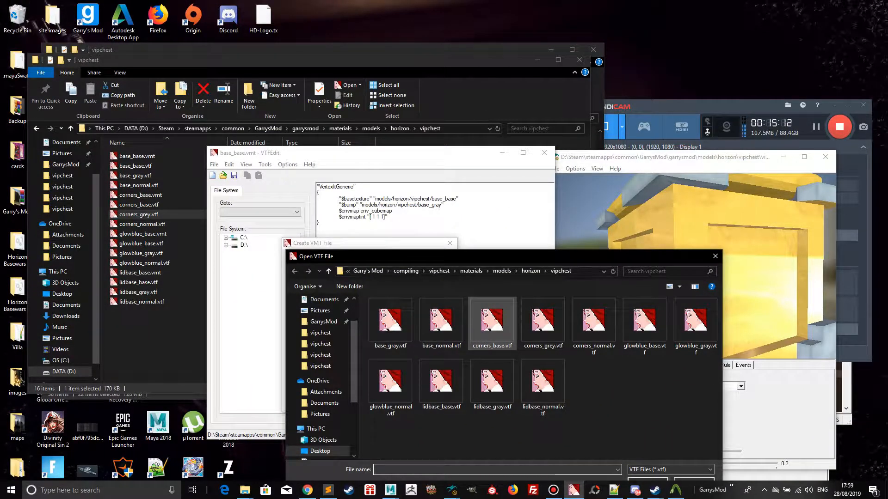
mouse_move(491, 317)
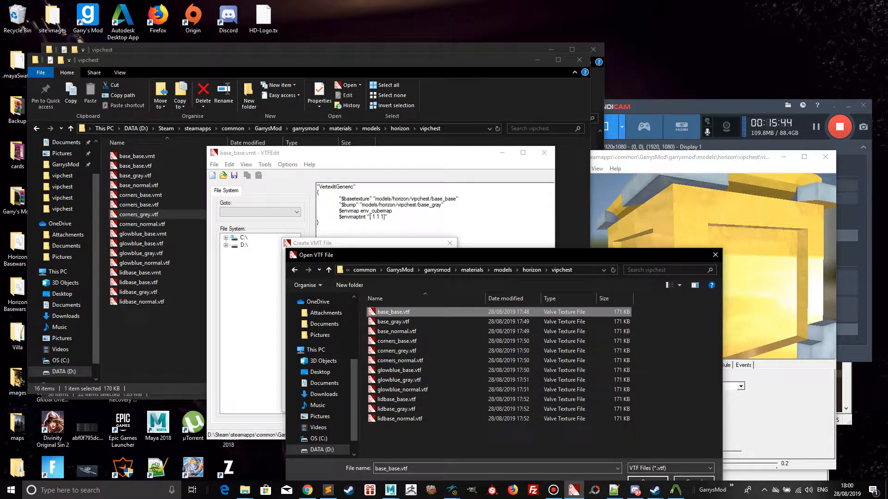
Set base_base.vtf as Base Texture 1 and create the material from the base_gray and base_normal maps.
left_click(647, 480)
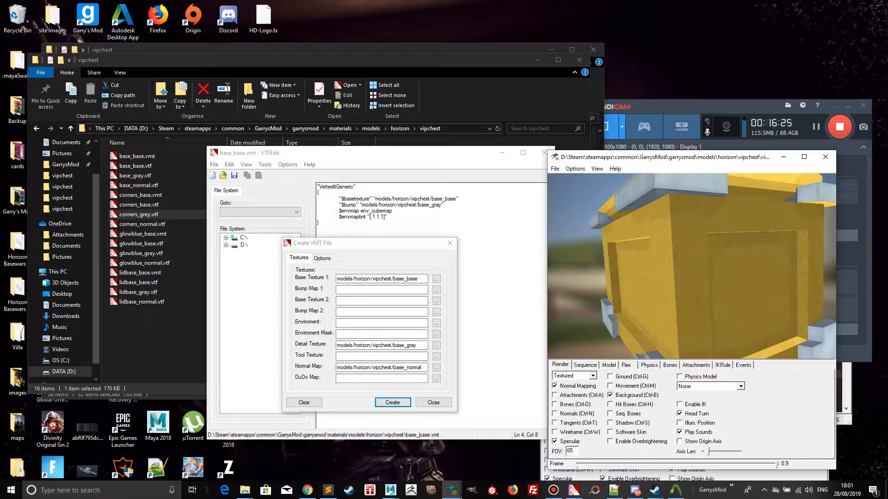
left_click(392, 403)
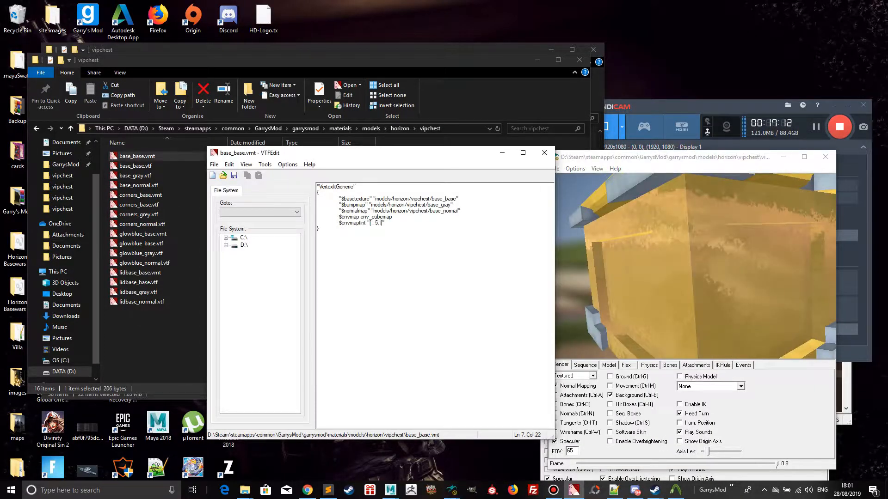